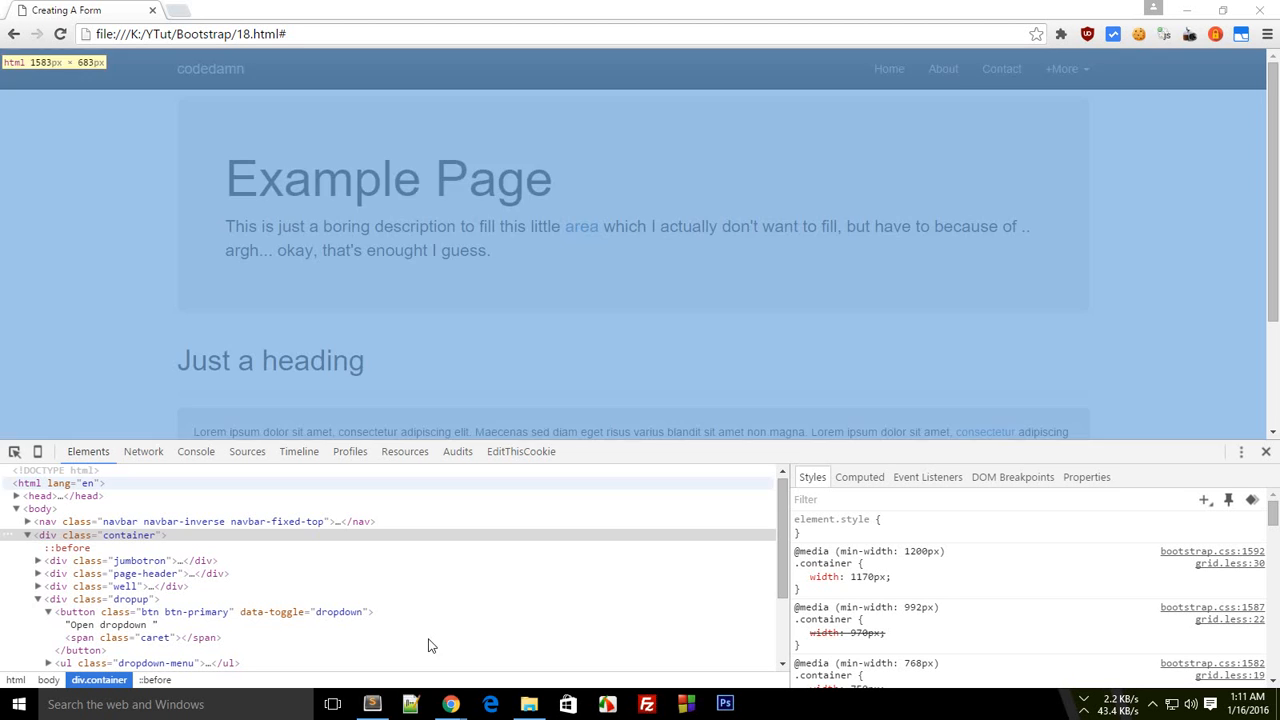
Switch from the Creating A Form page in Chrome to 18.html in Sublime Text.
left_click(372, 704)
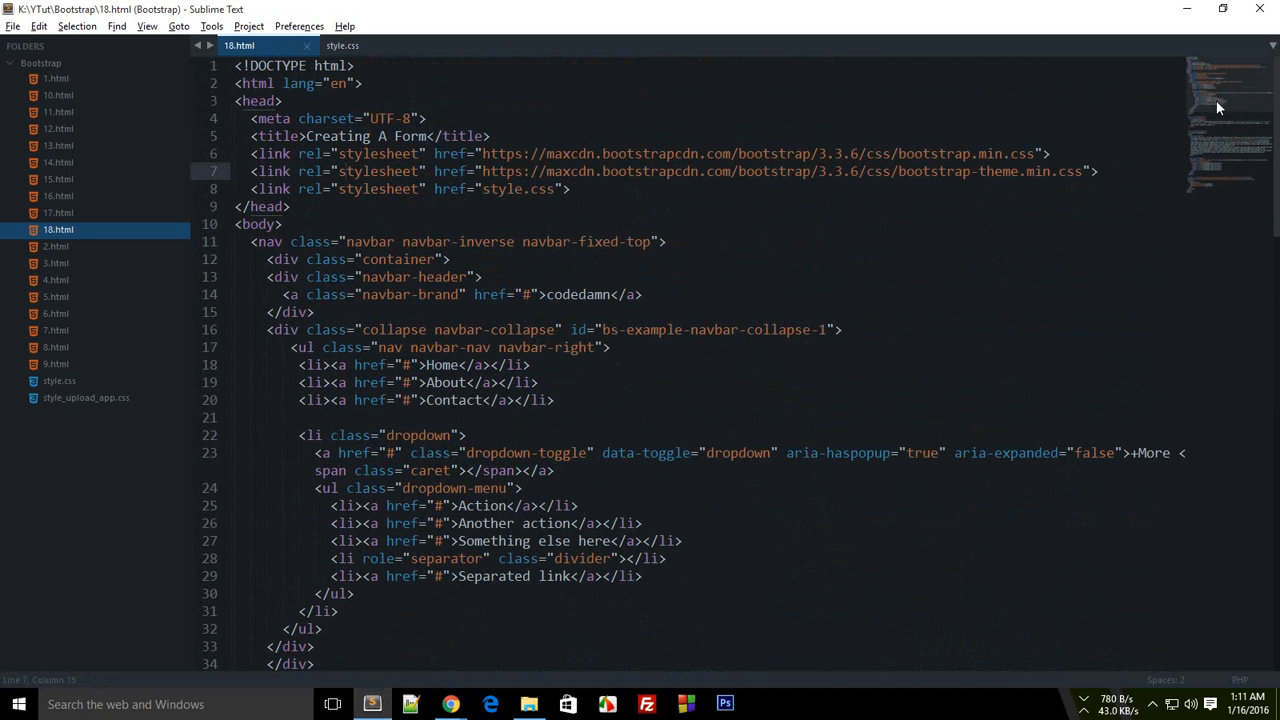
Write <form class="form-horizontal"> on blank lines below the dropdown div and save.
scroll("down", 3)
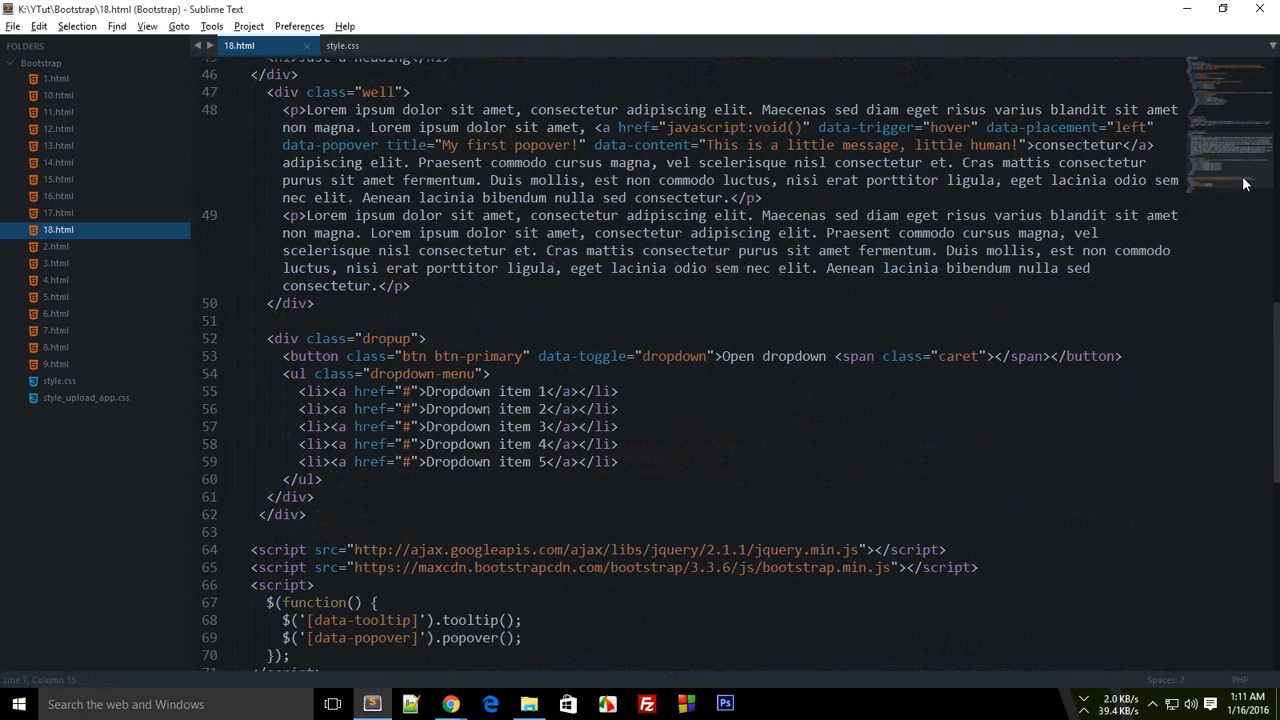
key("enter")
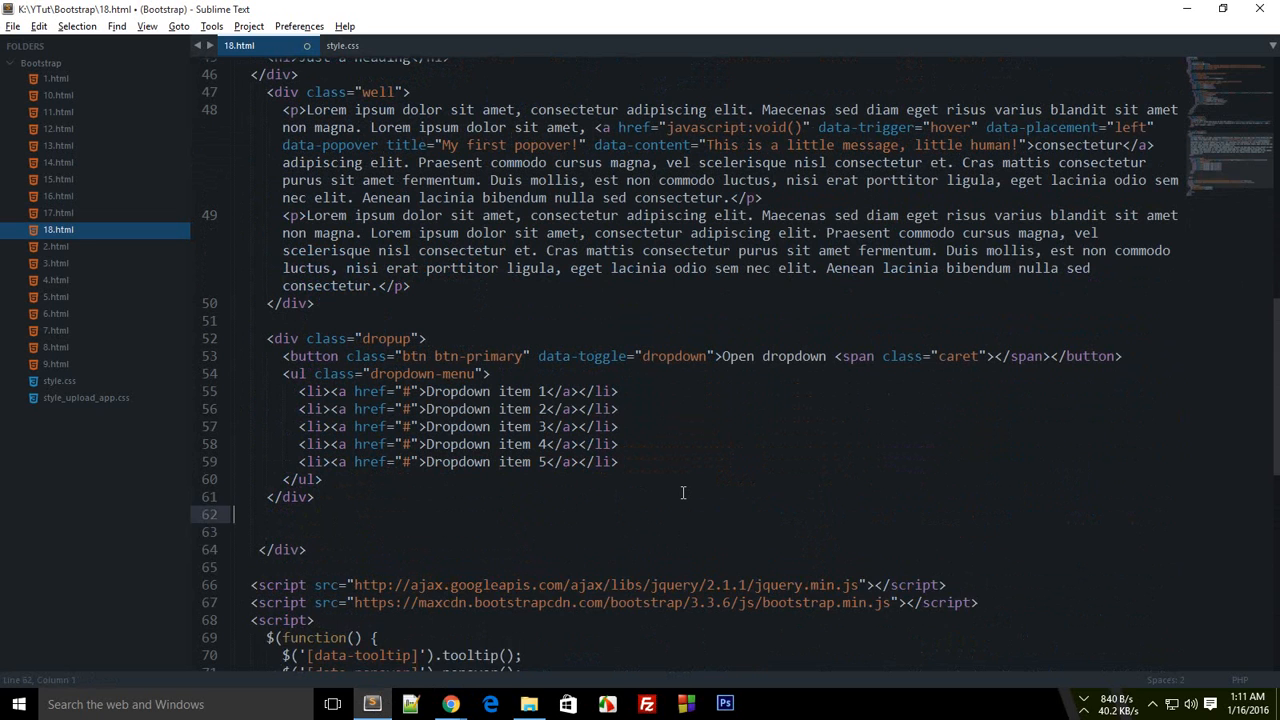
key("enter")
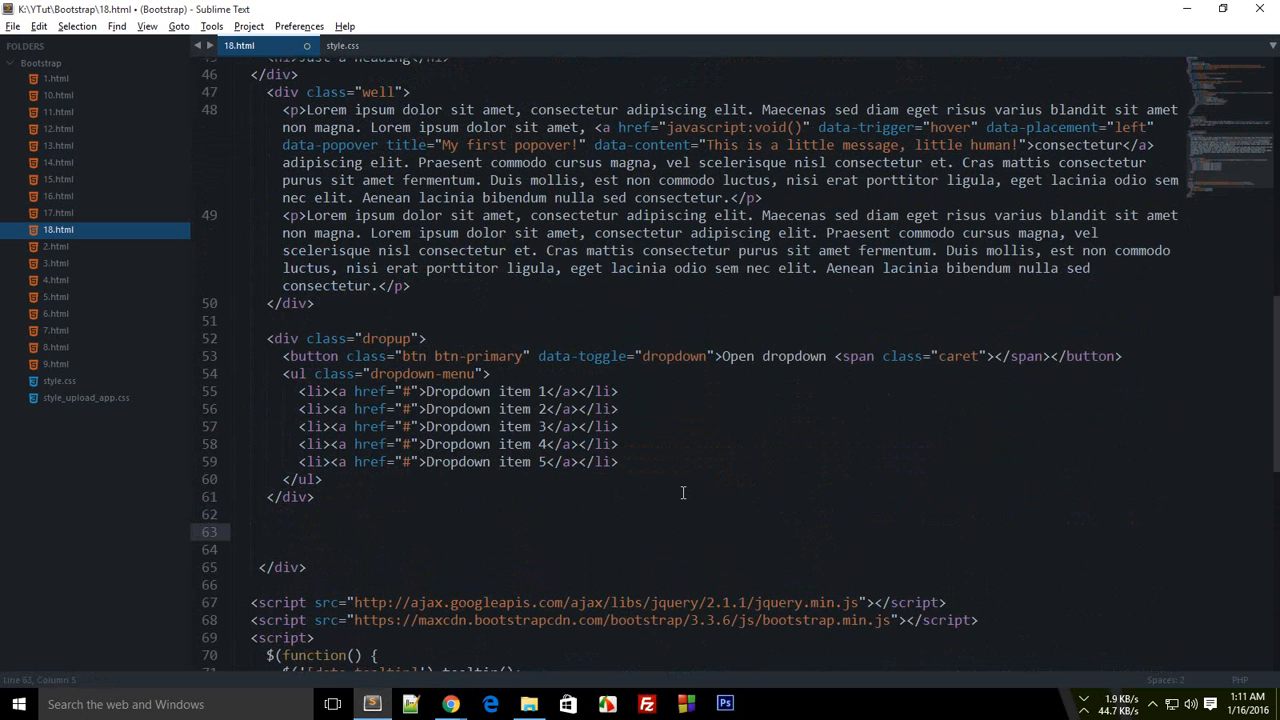
type("<form class=\"")
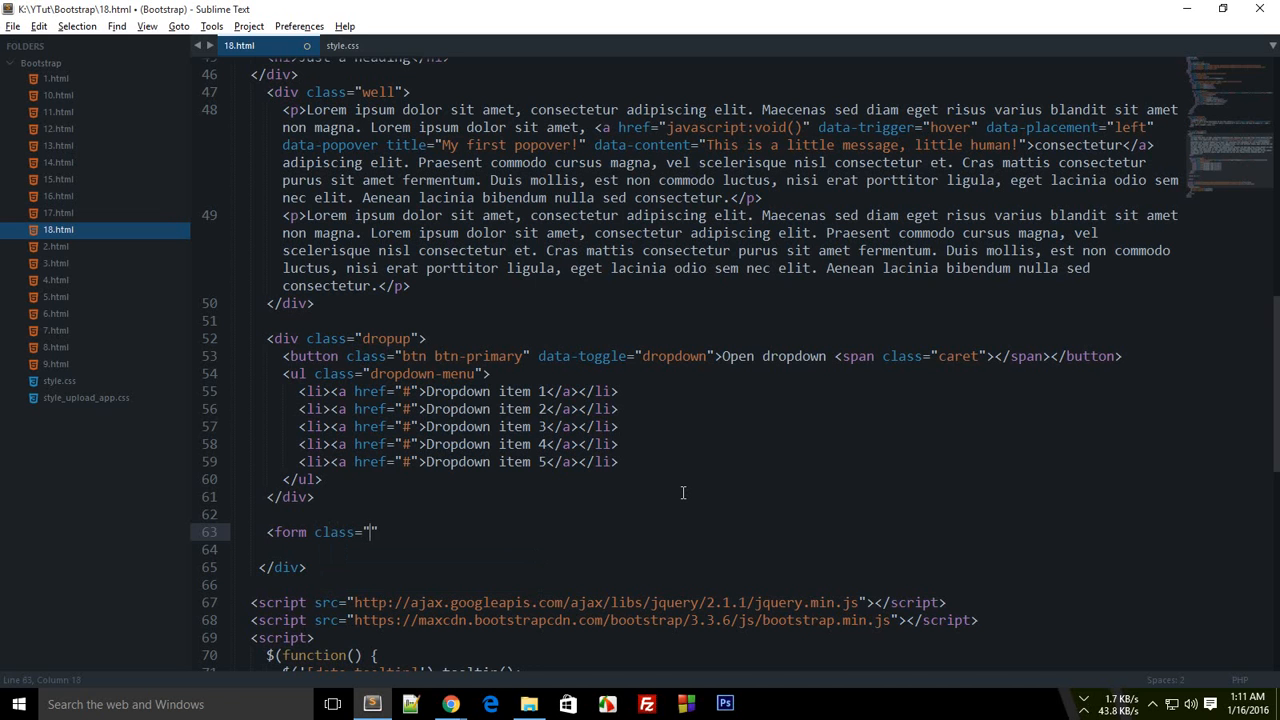
type("form-h")
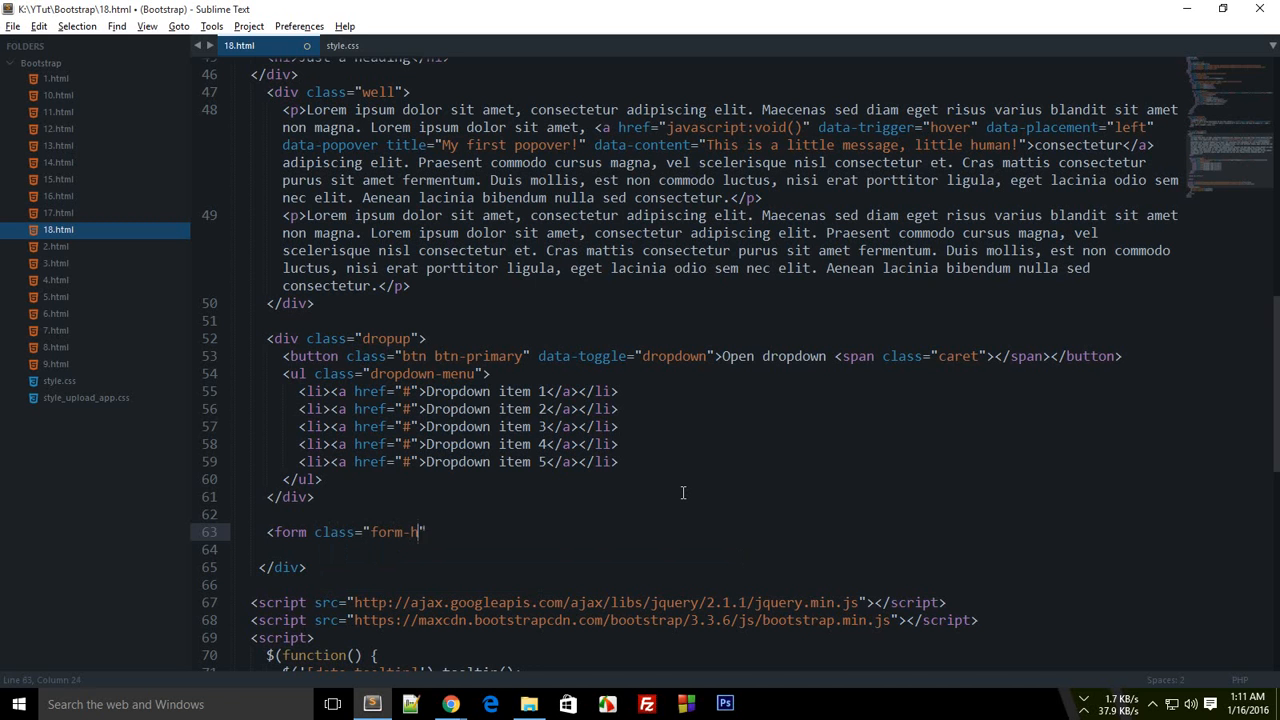
type("orizontal")
type("</form>")
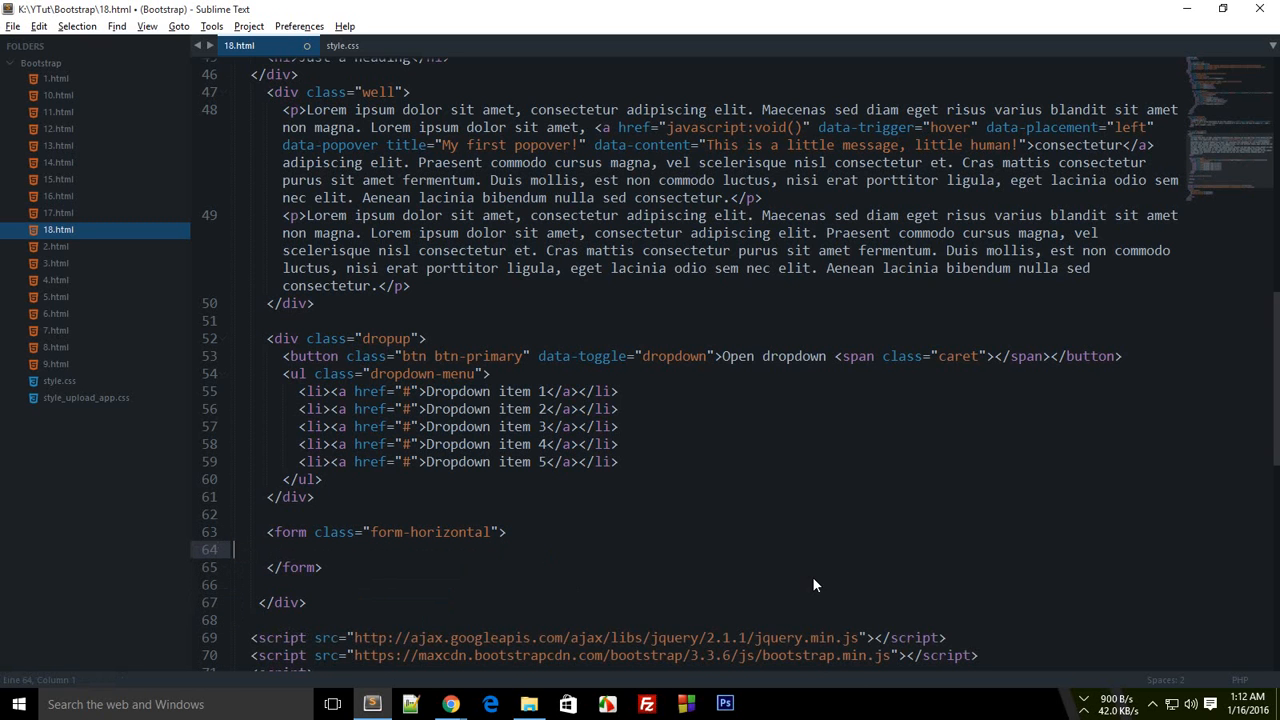
key("ctrl+s")
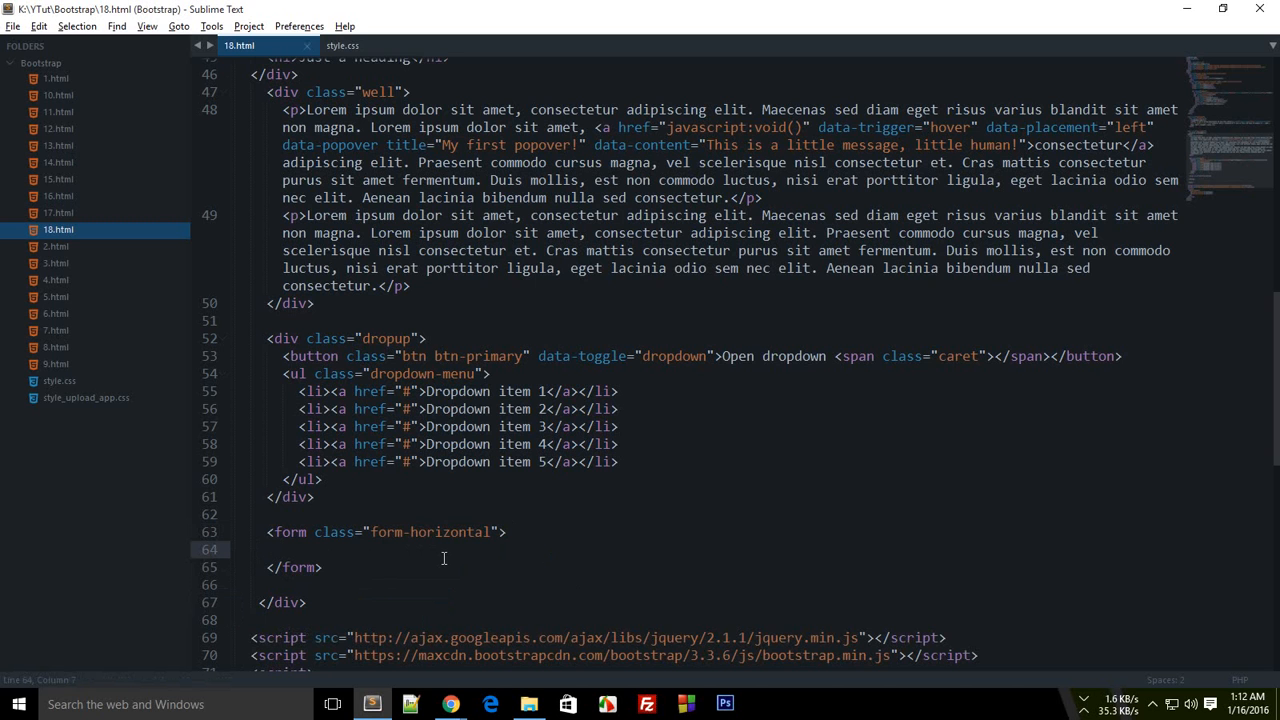
Start a form-group div inside the form containing a Your Name: label.
type("<div class=\"form-group\">")
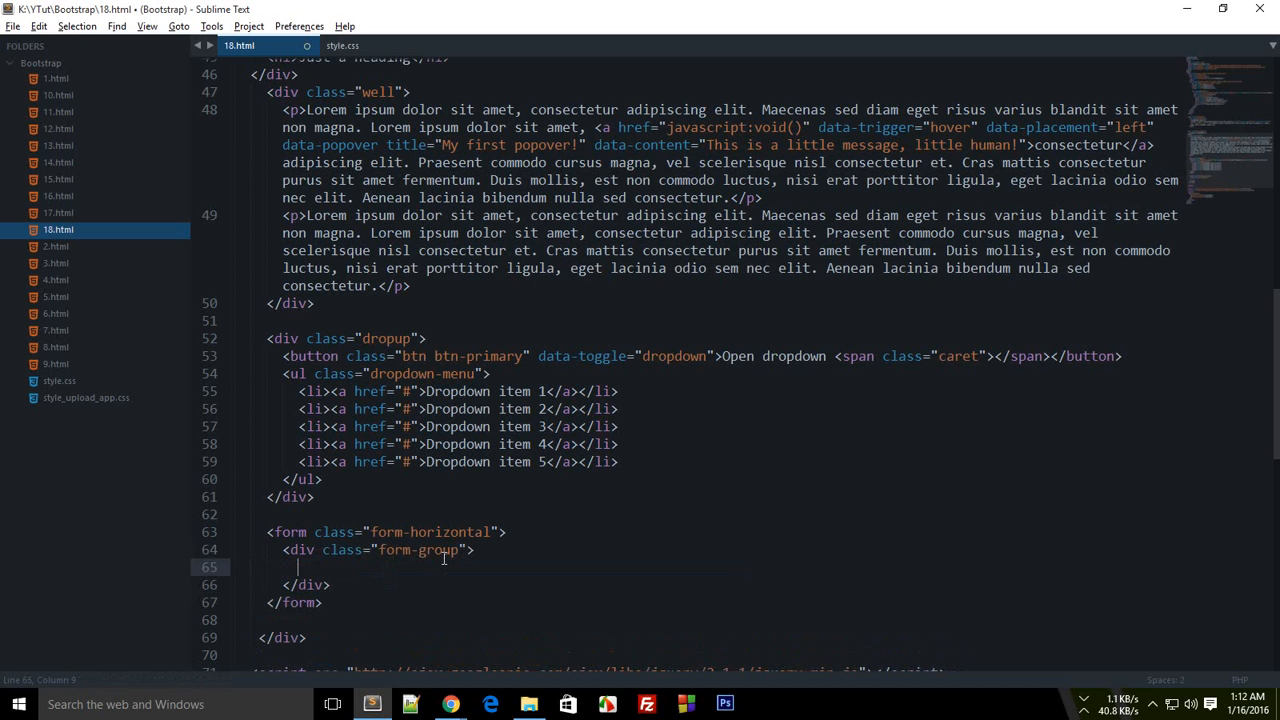
key("ctrl+s")
type("<label>")
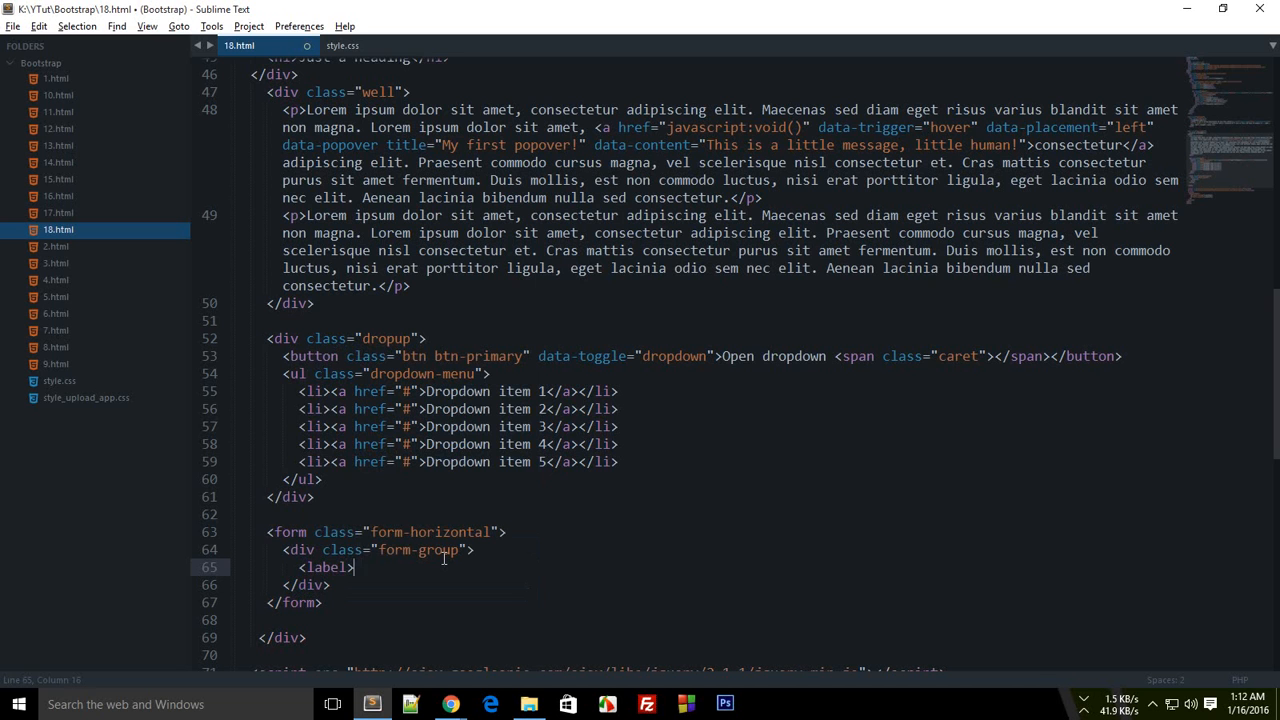
type("Your Name:</label>")
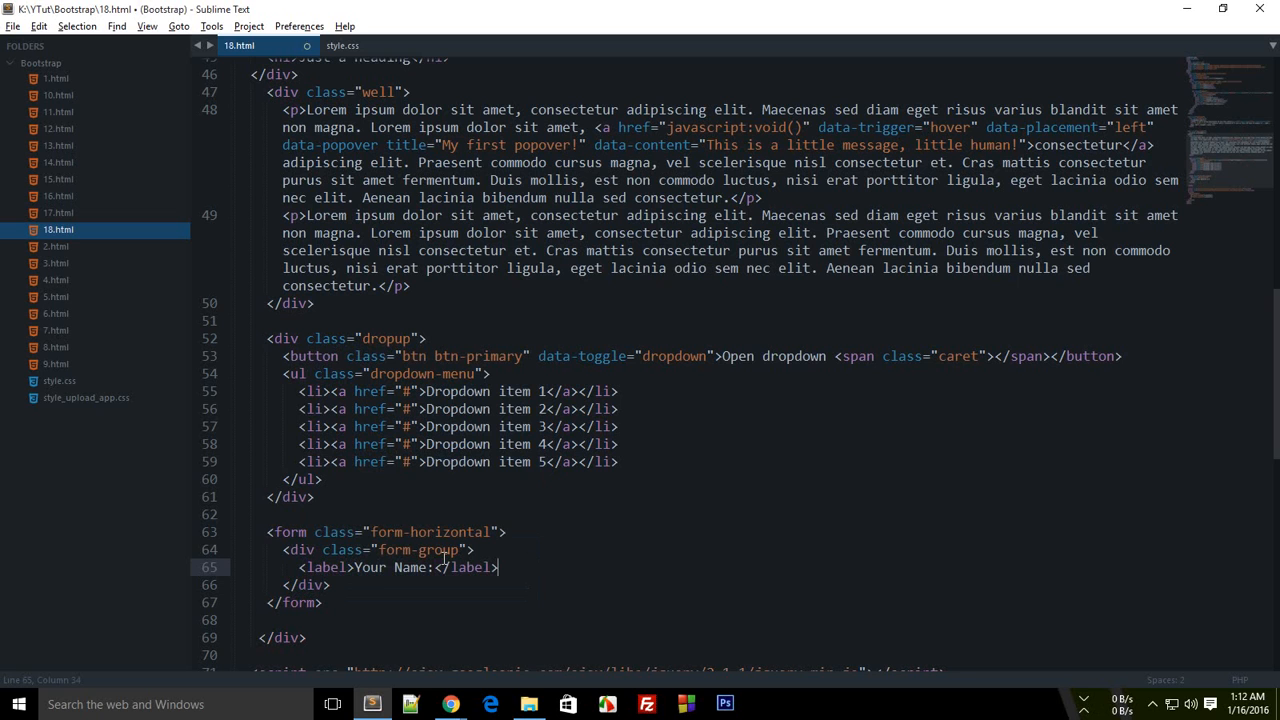
key("ctrl+s")
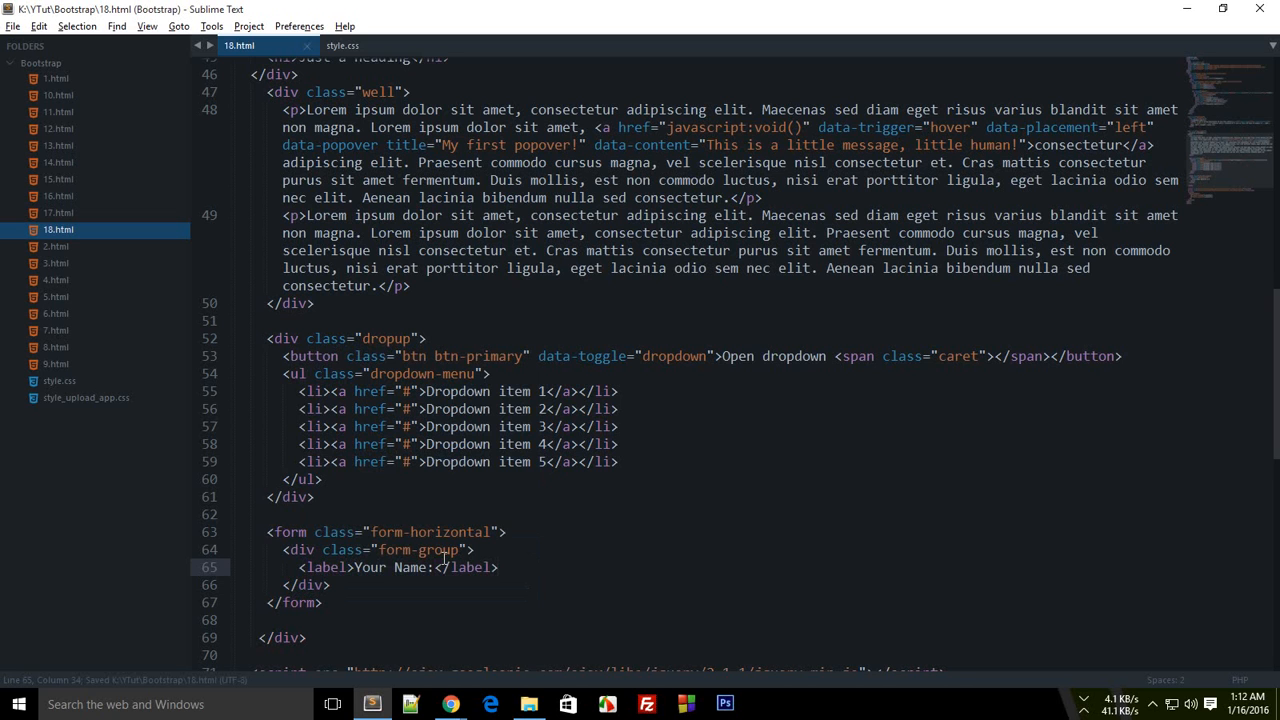
Add <input class="form-control" type="text"> beneath the Your Name label.
type("<input")
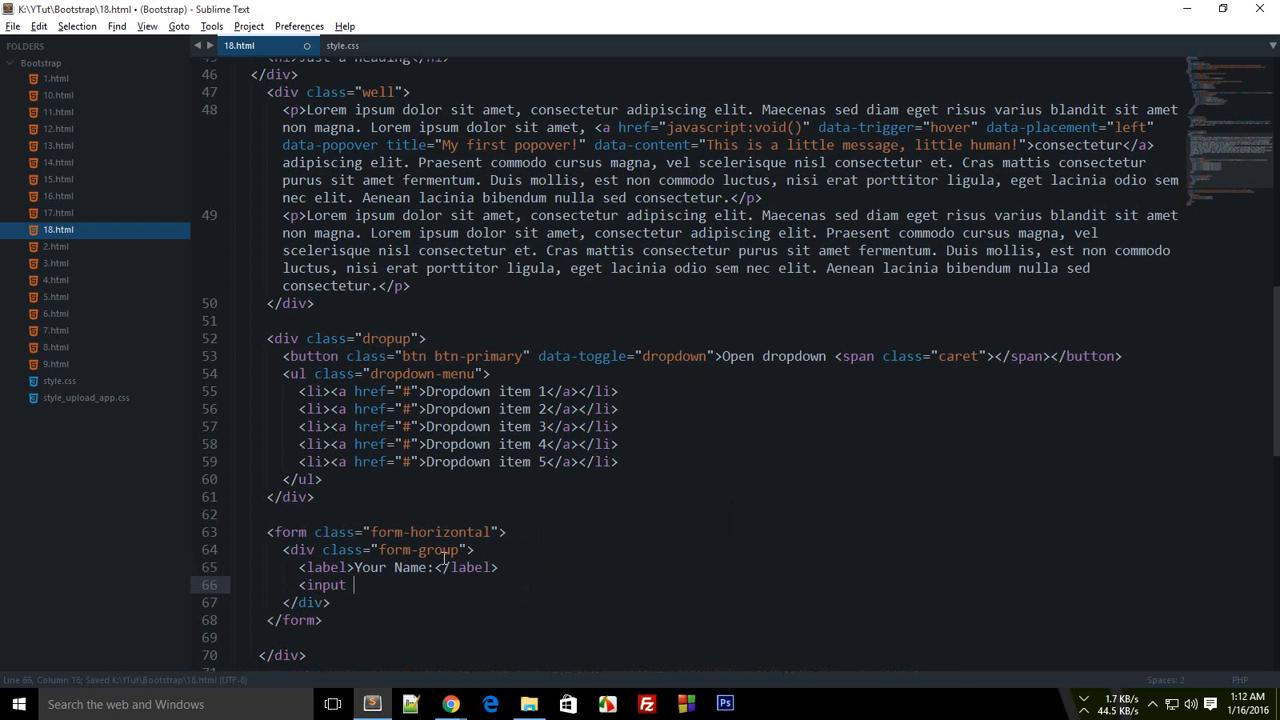
type("class=\"\"")
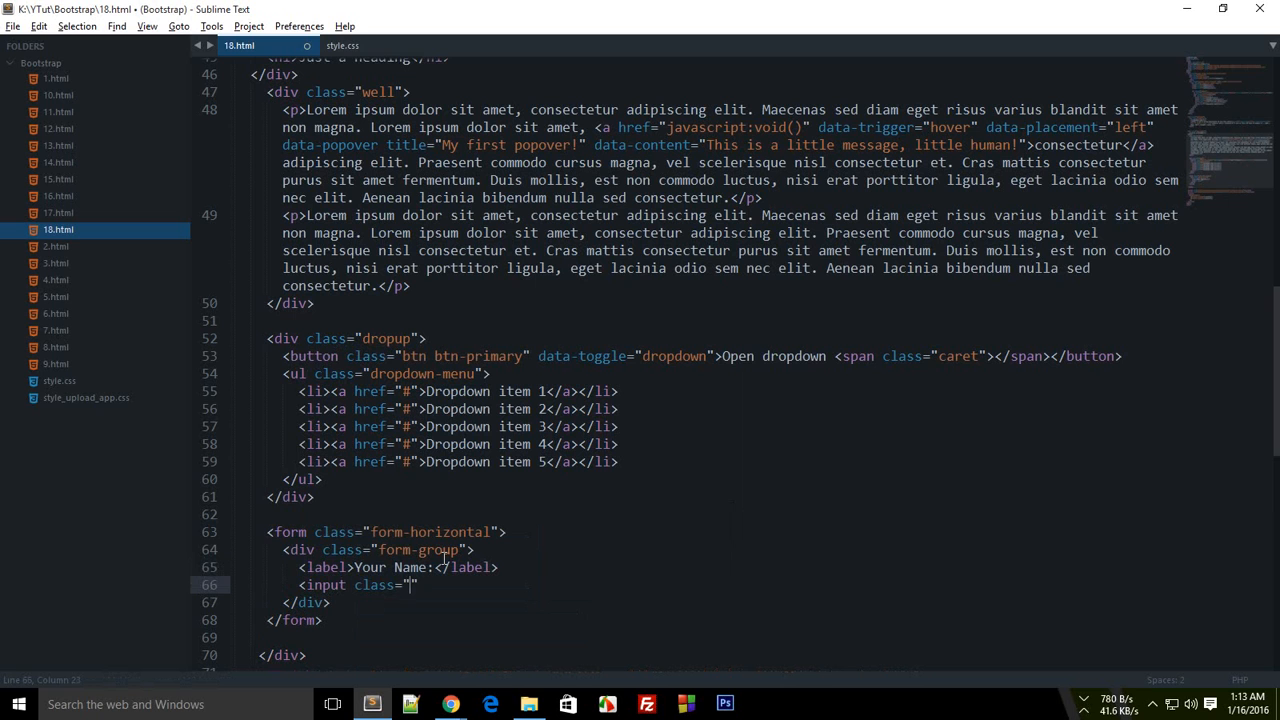
type("form-")
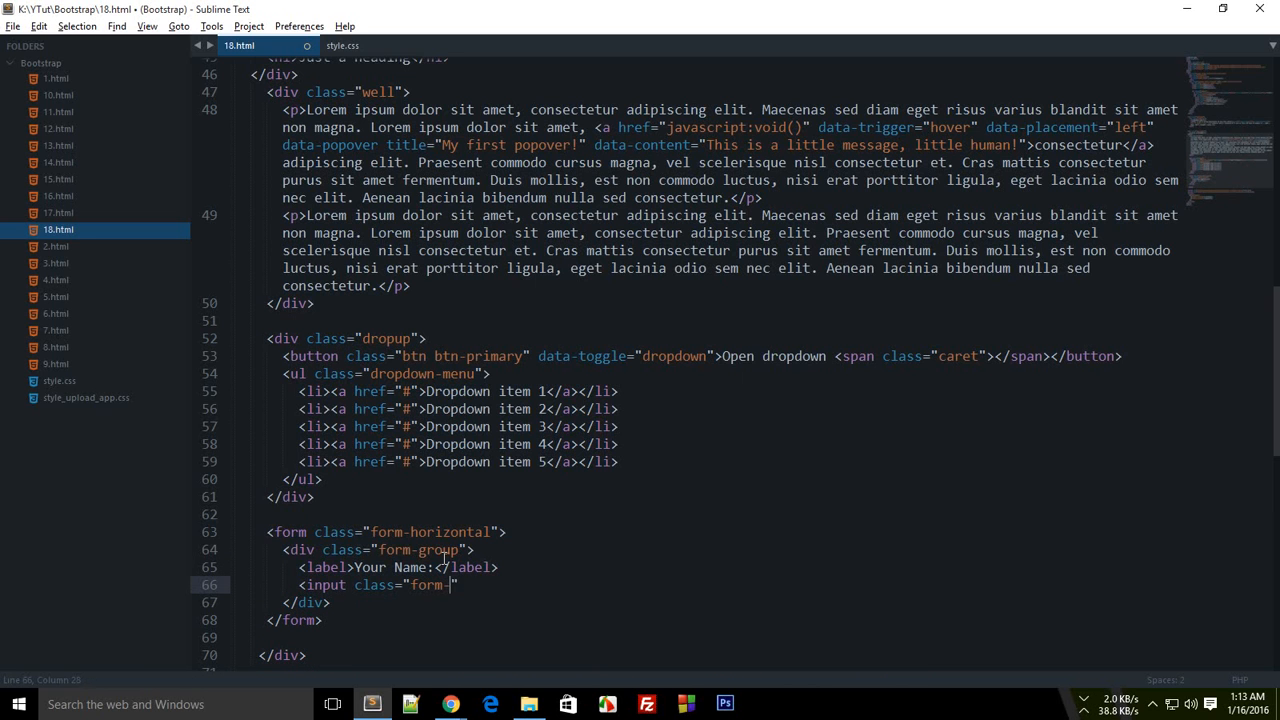
type("control")
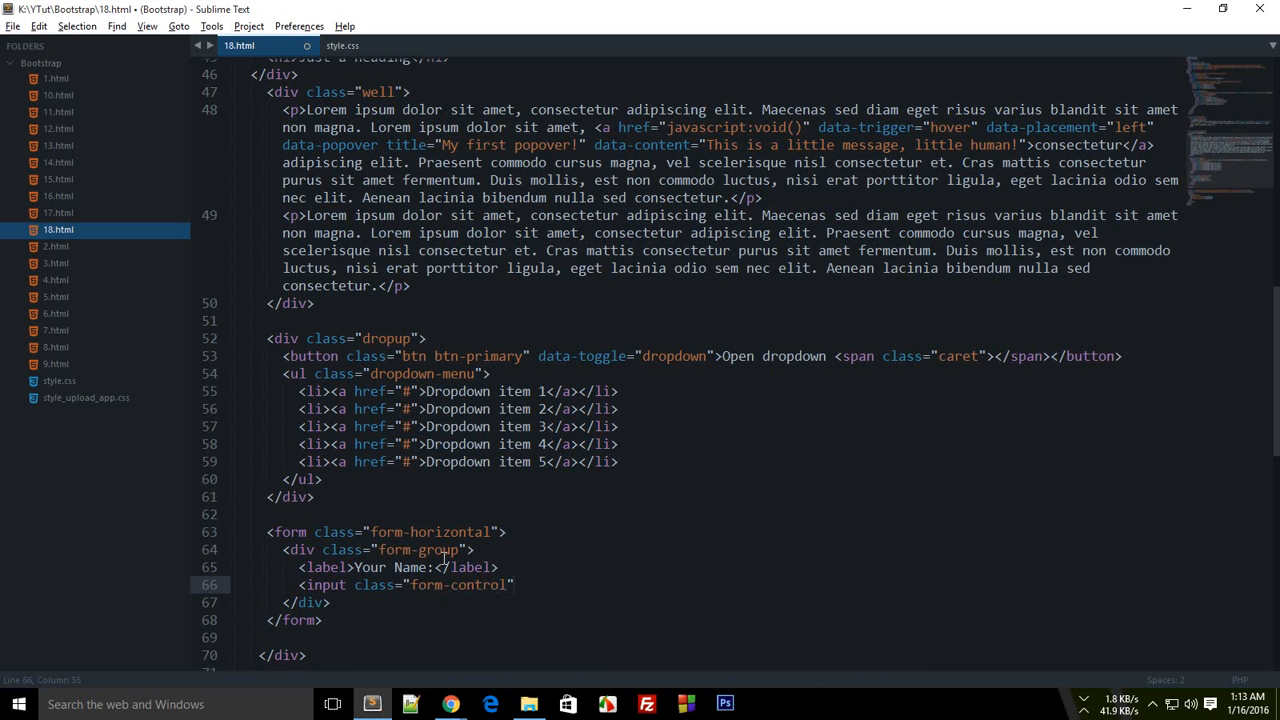
left_click(516, 584)
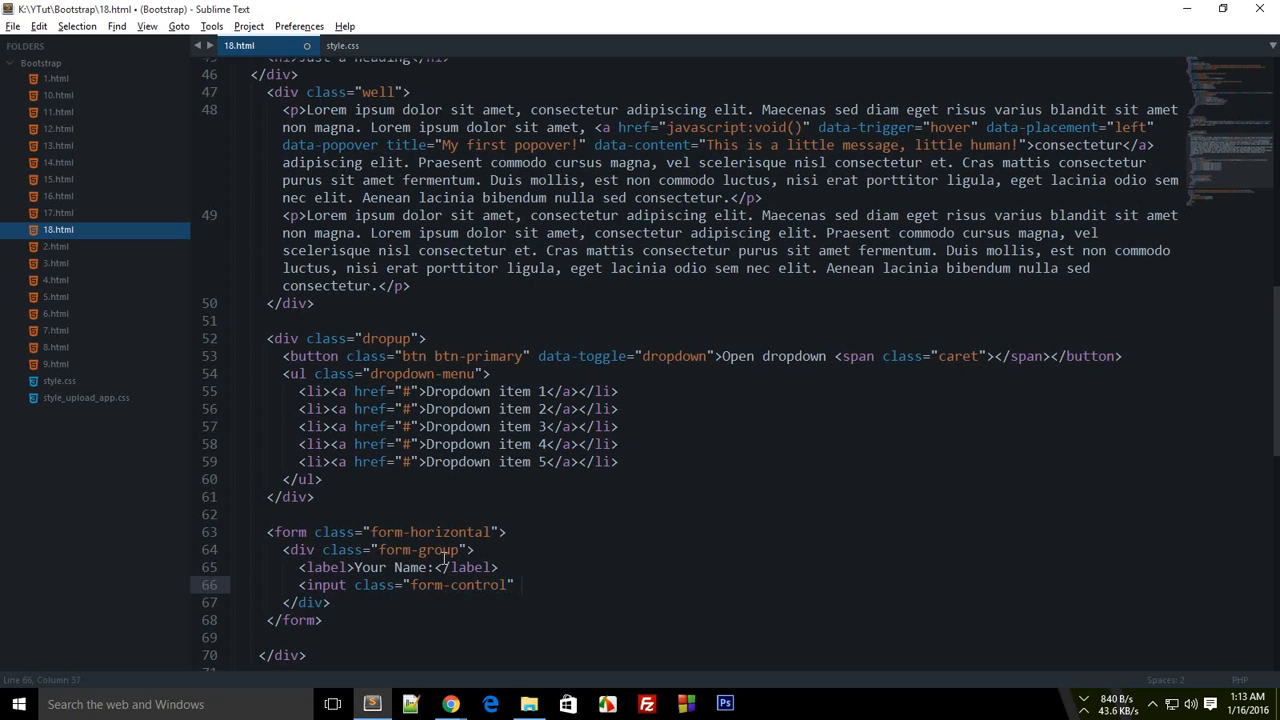
type("type=")
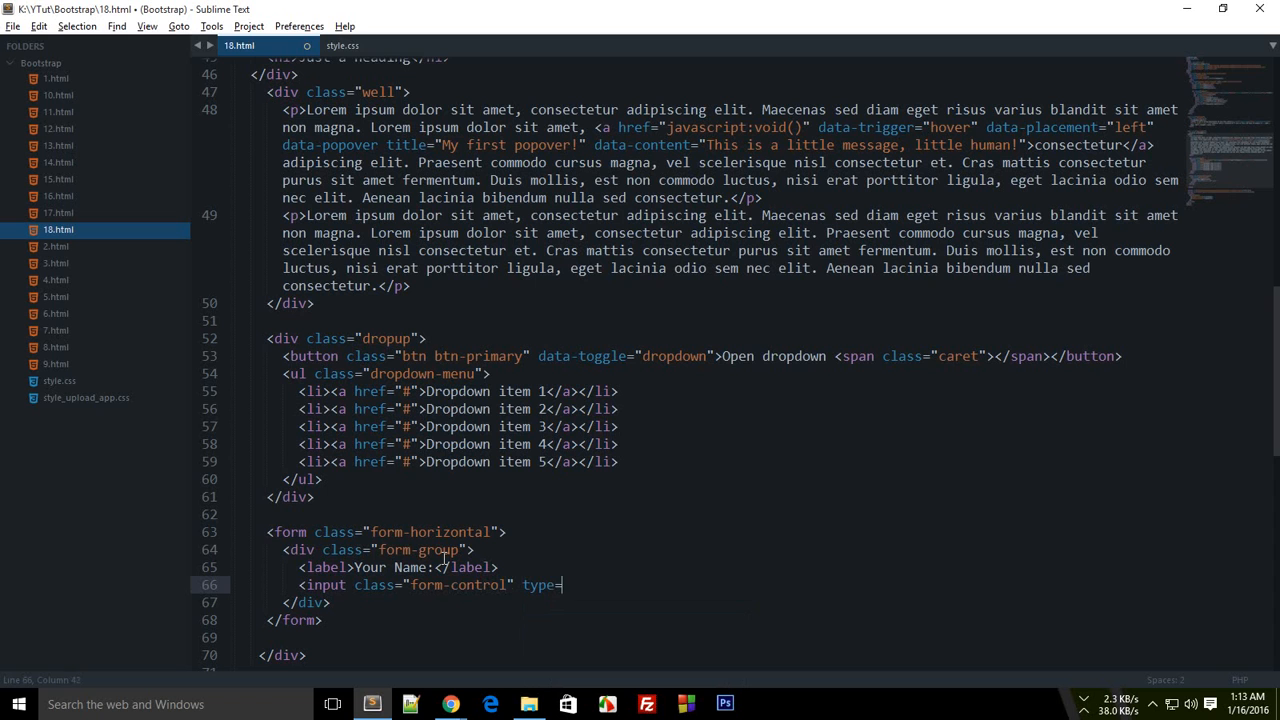
type("\"text\"")
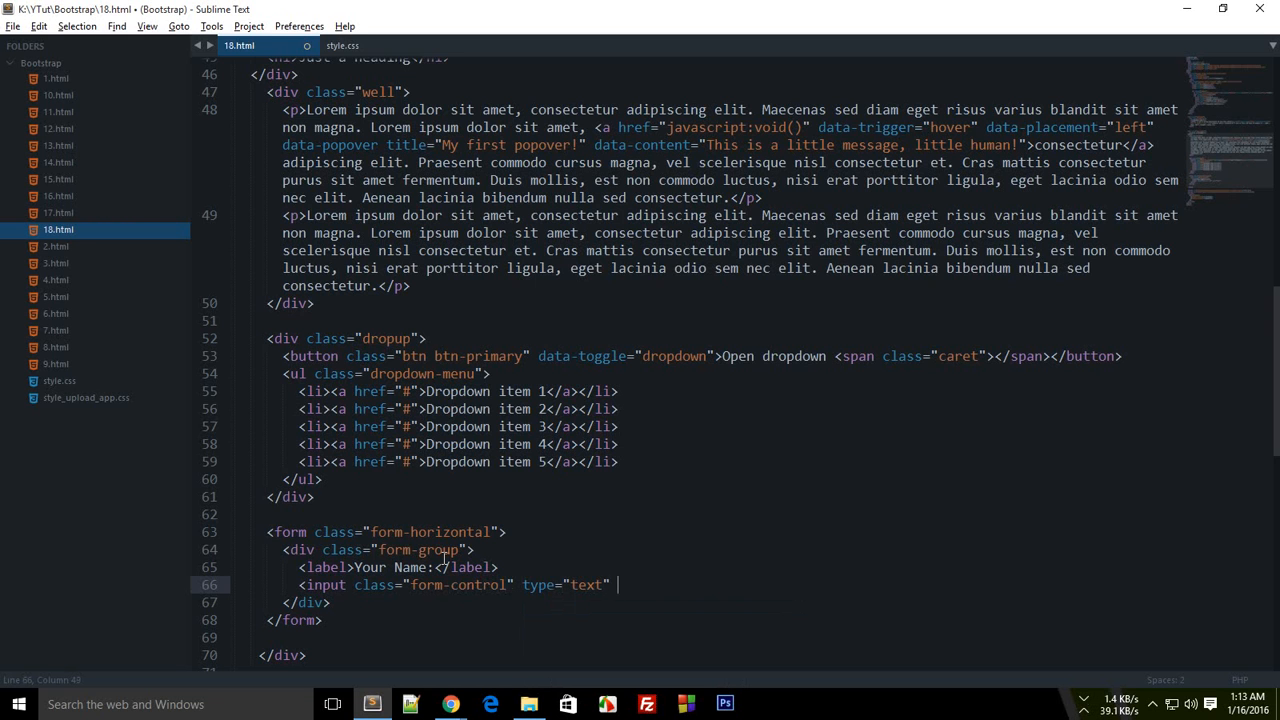
type(">")
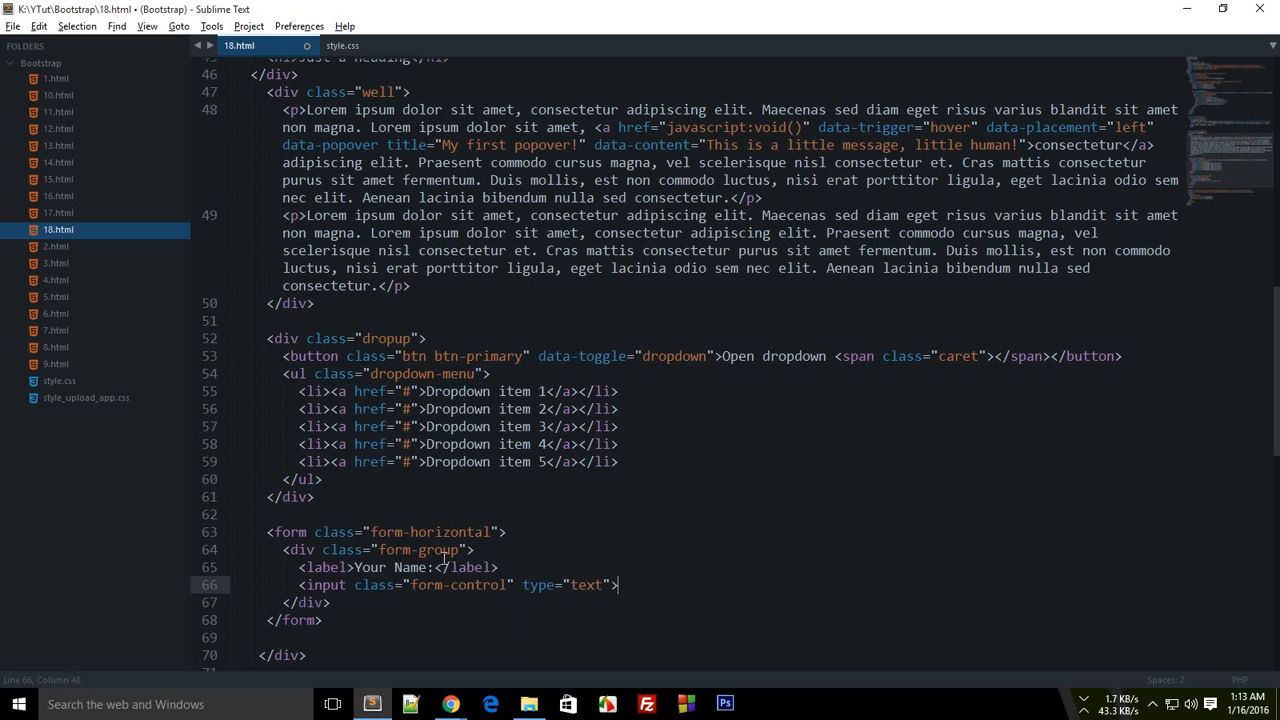
Duplicate the form group and relabel it Your Email Address: with an email input.
key("enter")
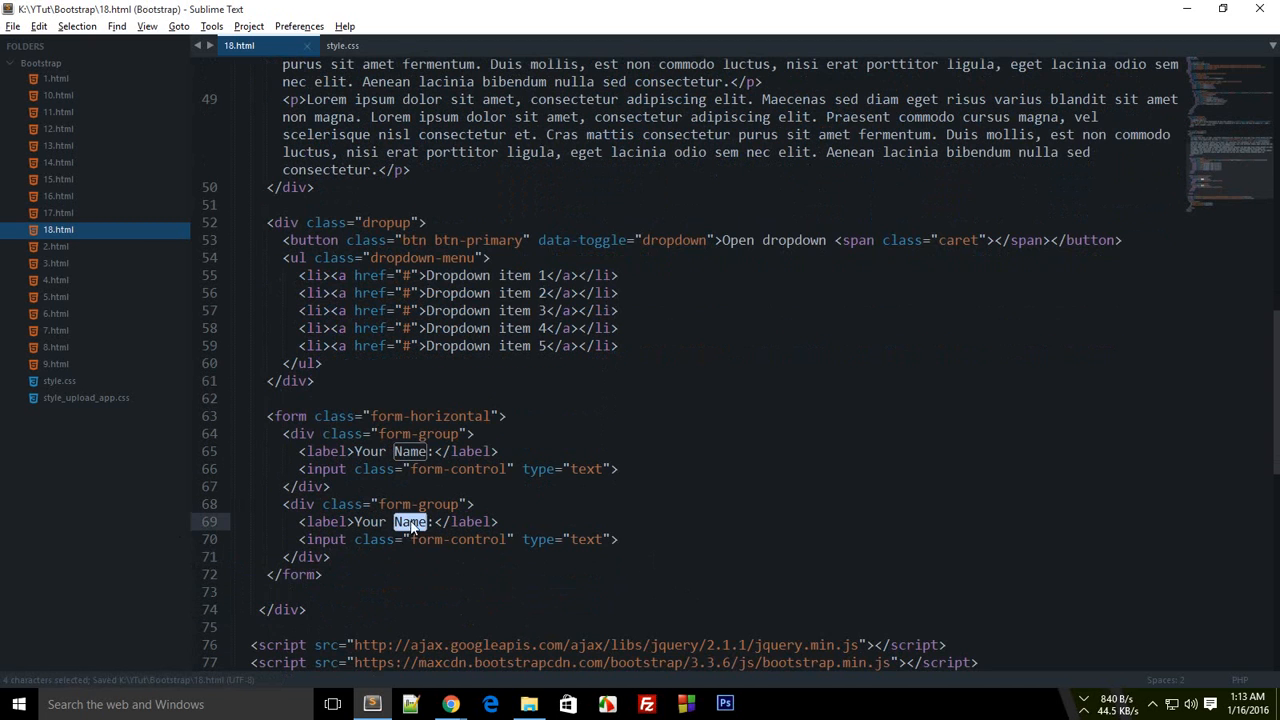
type("Email Address")
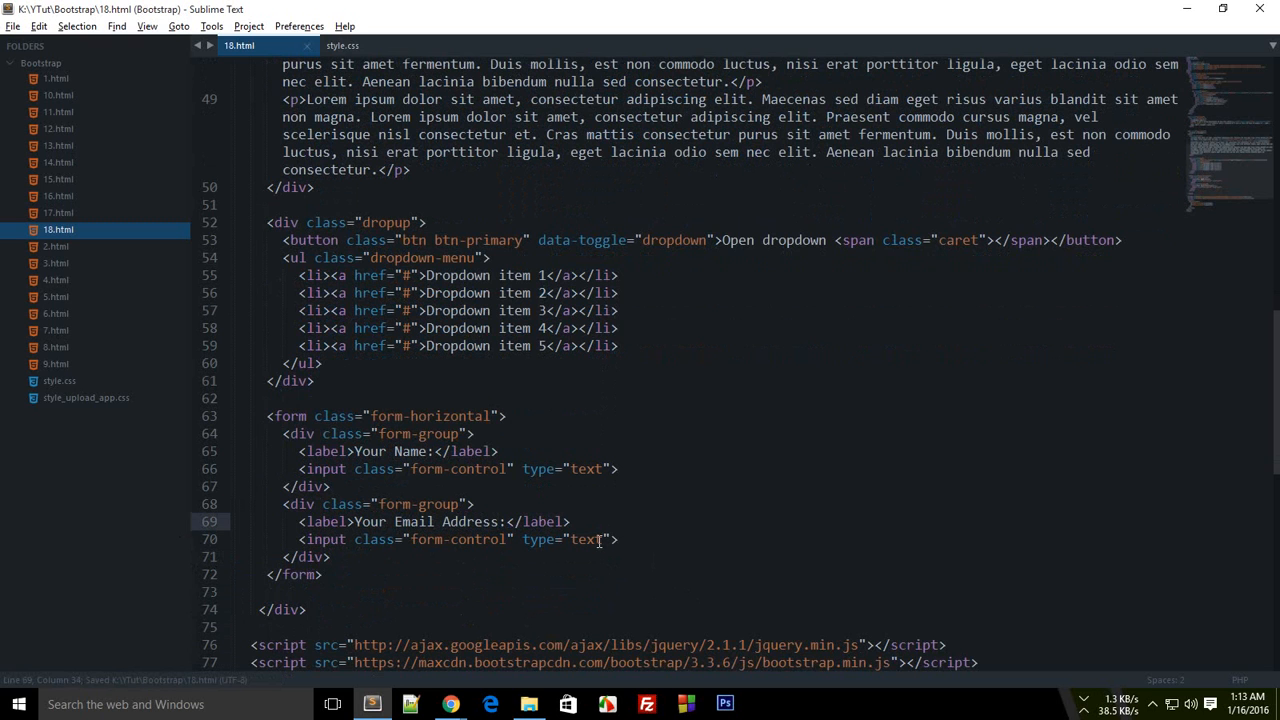
type("email")
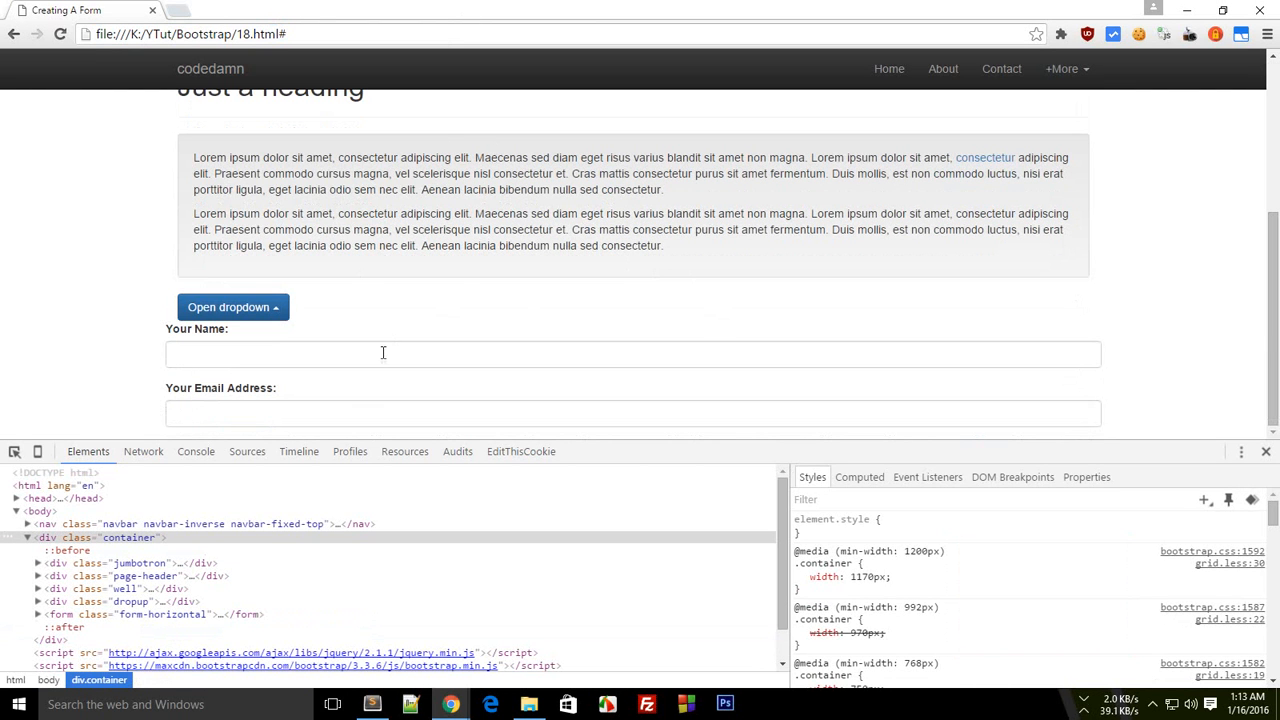
Inspect the Your Name input and review the .form-control style rules in dev tools.
left_click(632, 412)
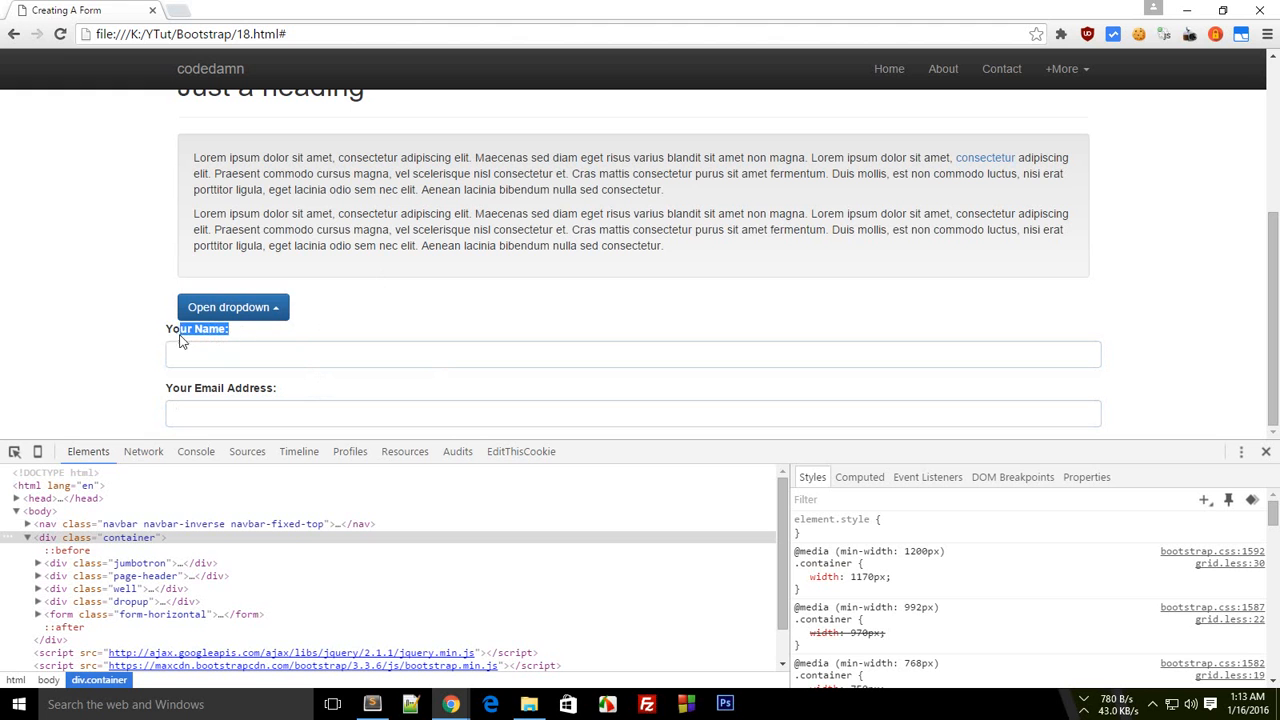
left_click(632, 412)
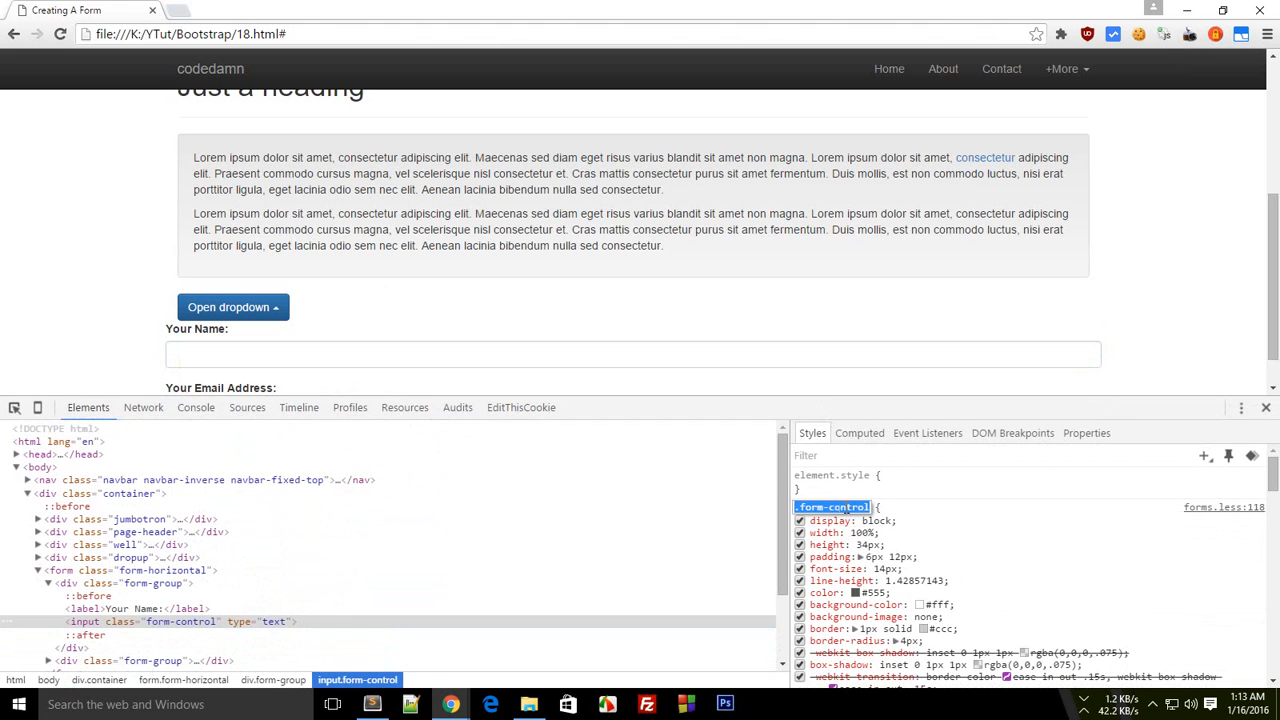
left_click(844, 532)
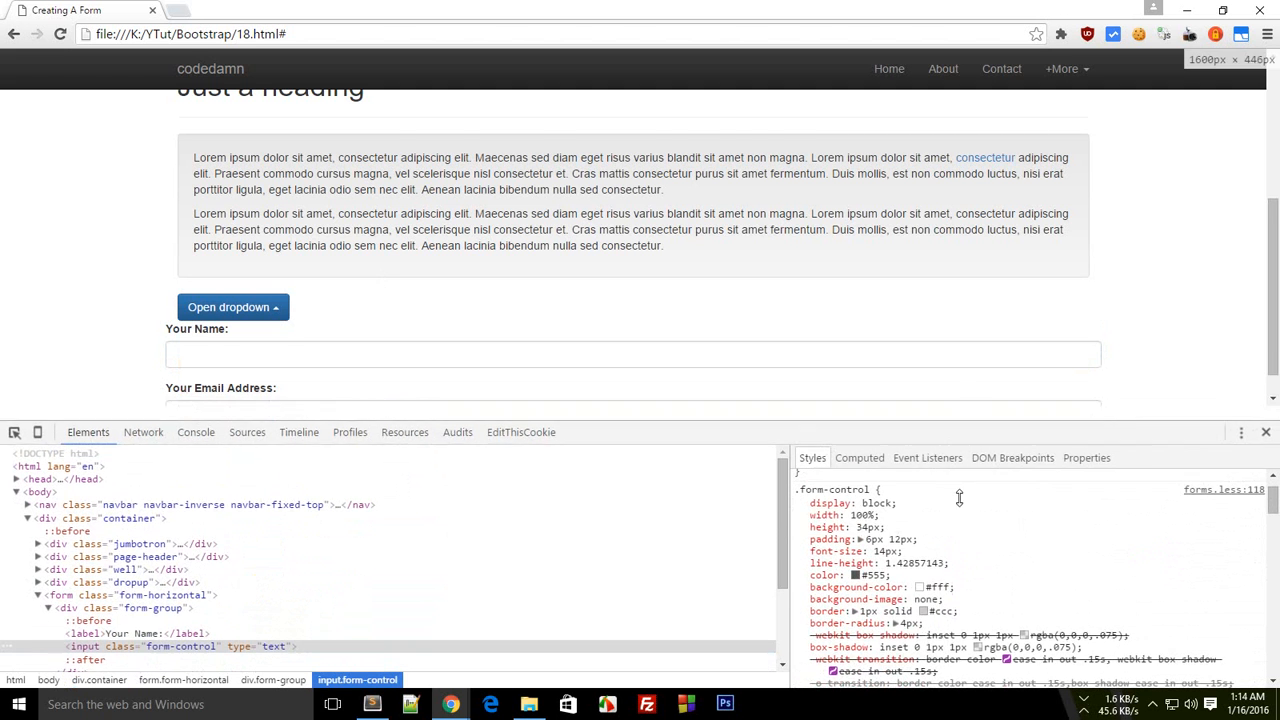
left_click(372, 704)
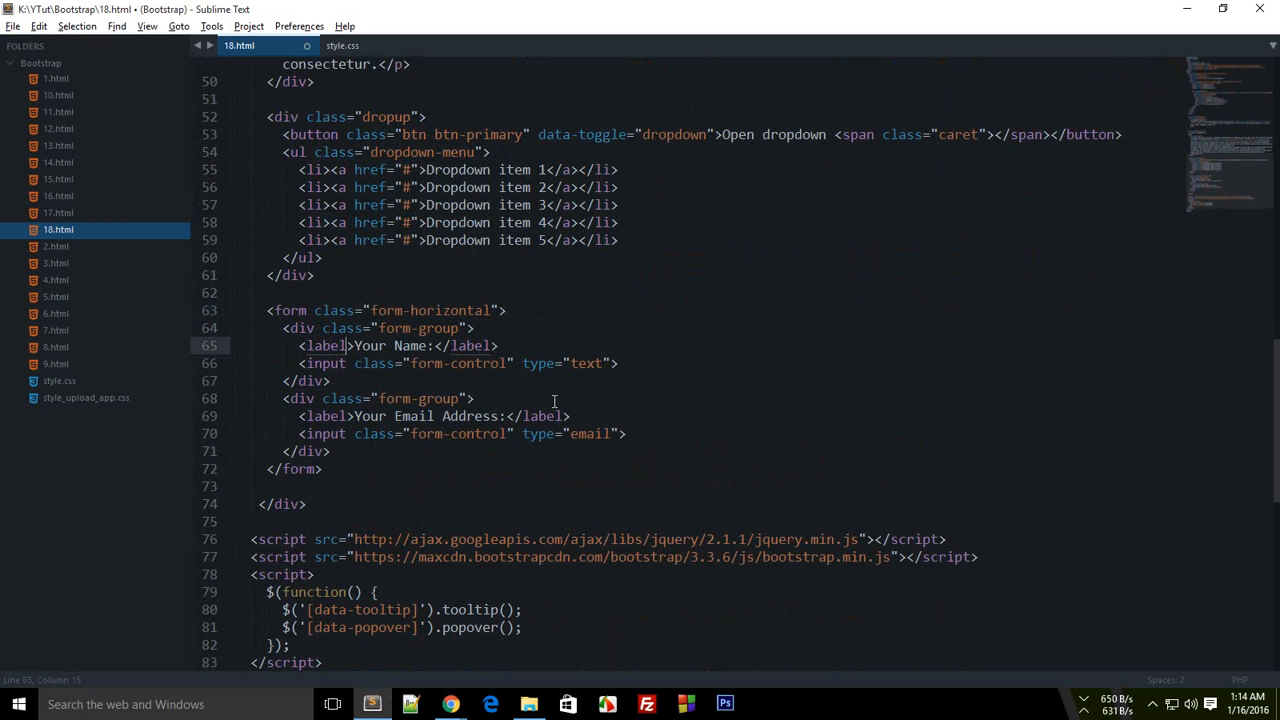
Give the Your Name label class="col-sm-3" and save.
type("class=\"\"")
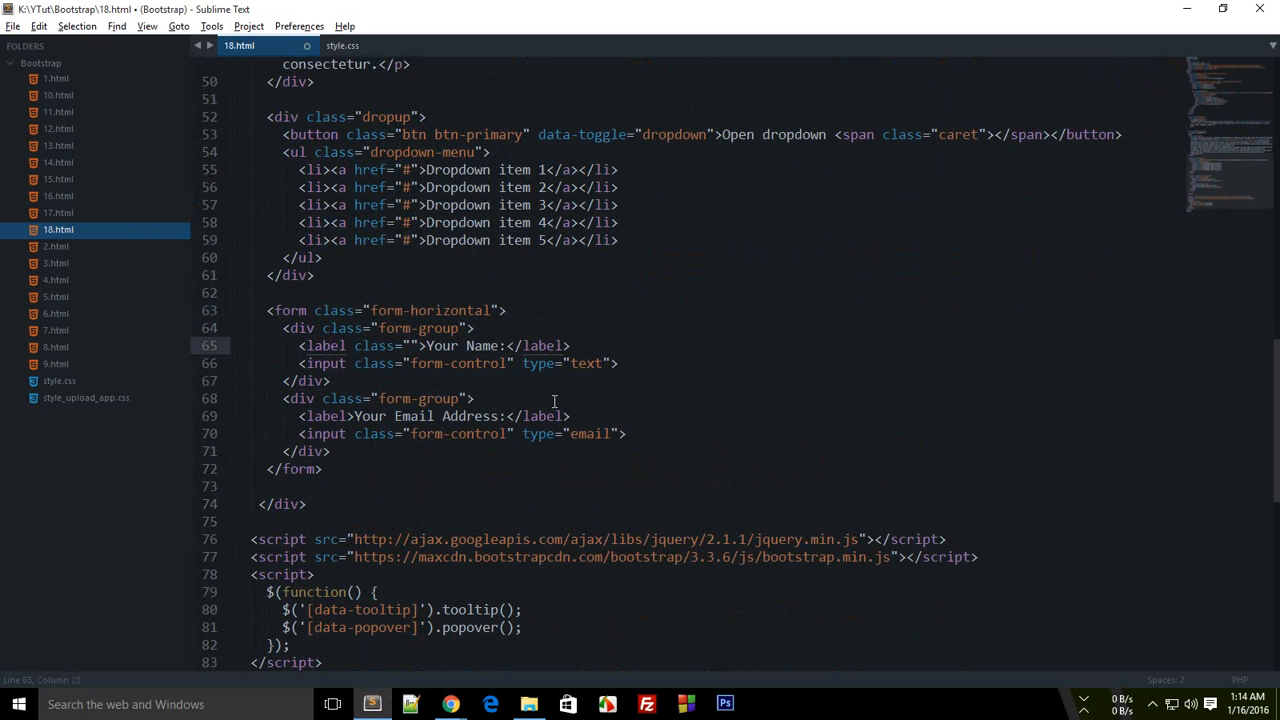
type("col-")
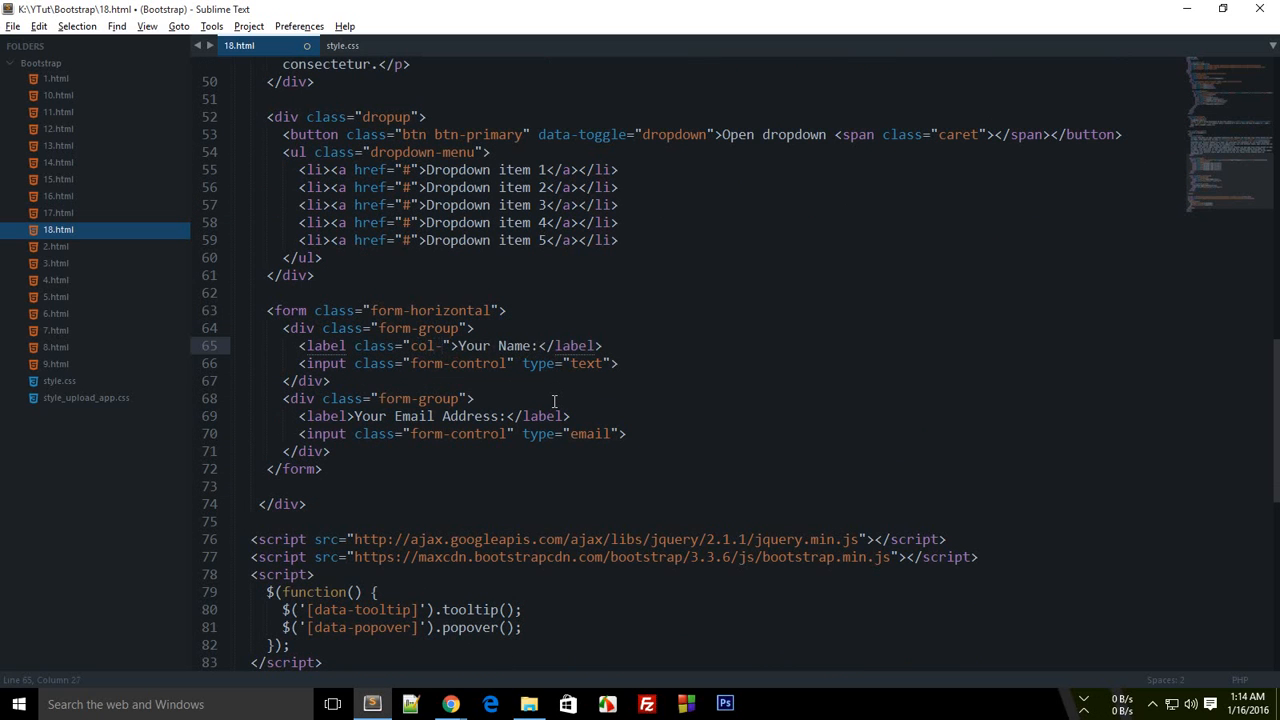
type("sm")
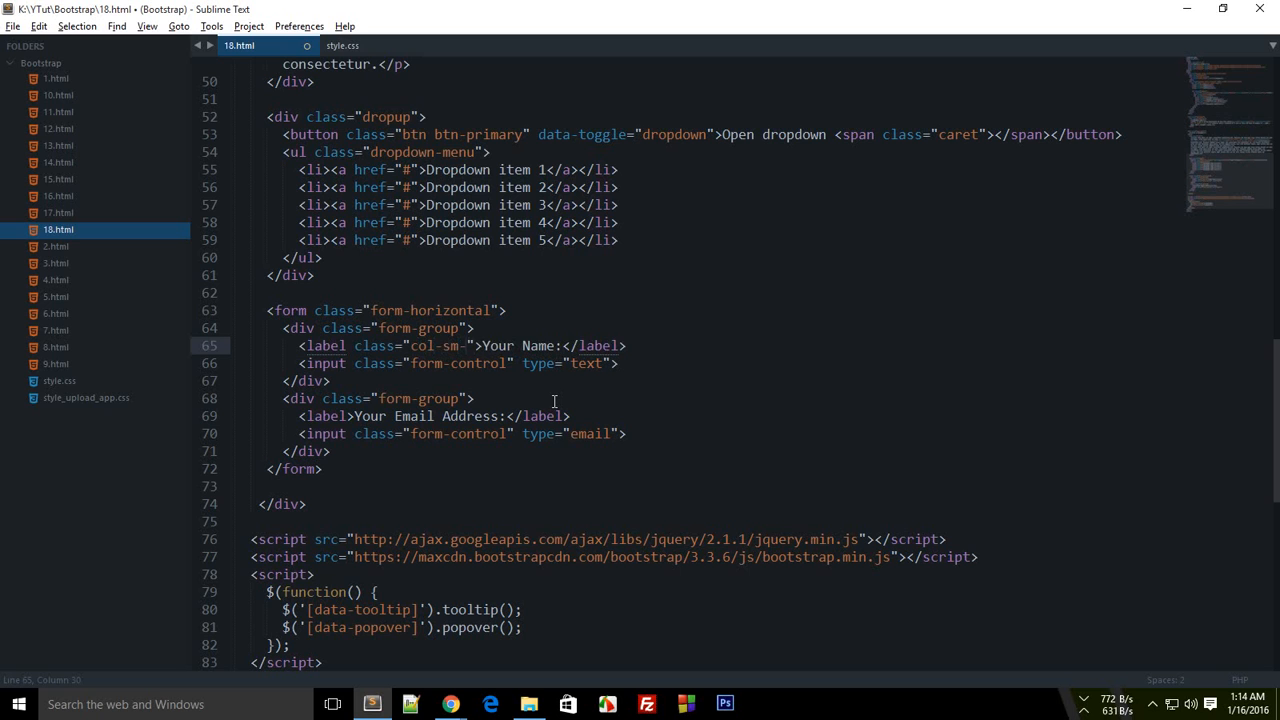
type("3")
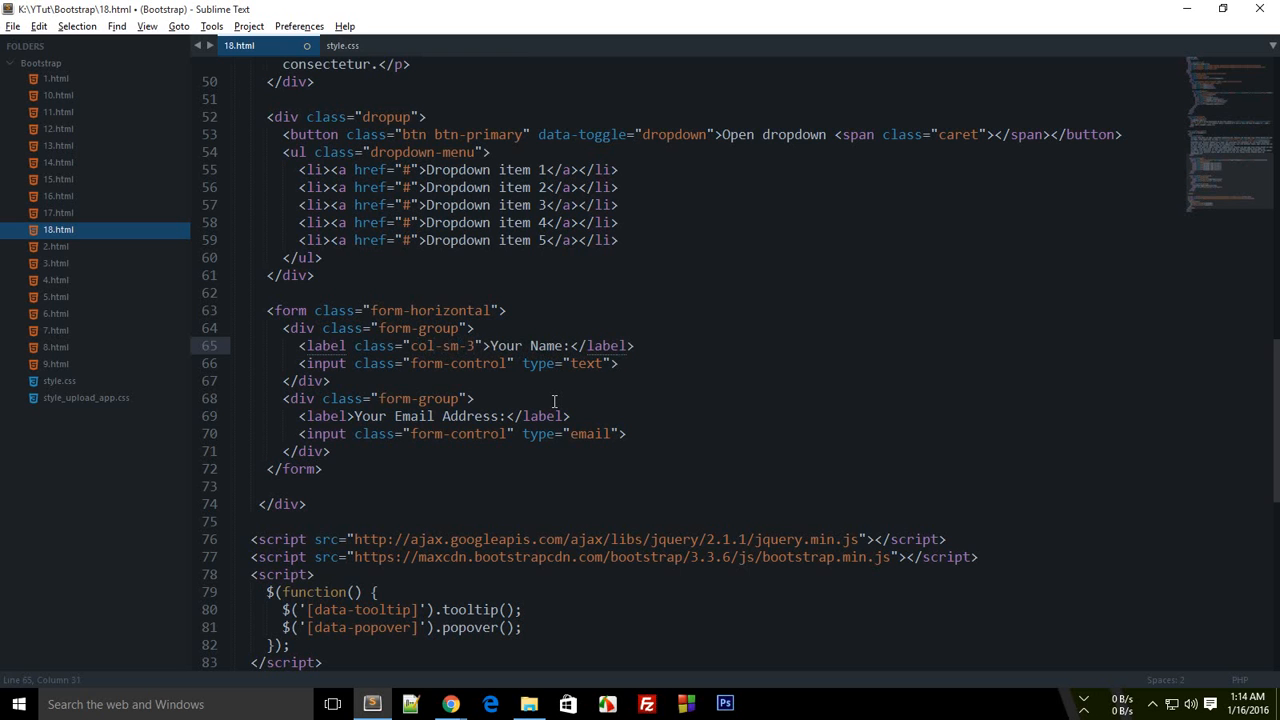
key("ctrl+s")
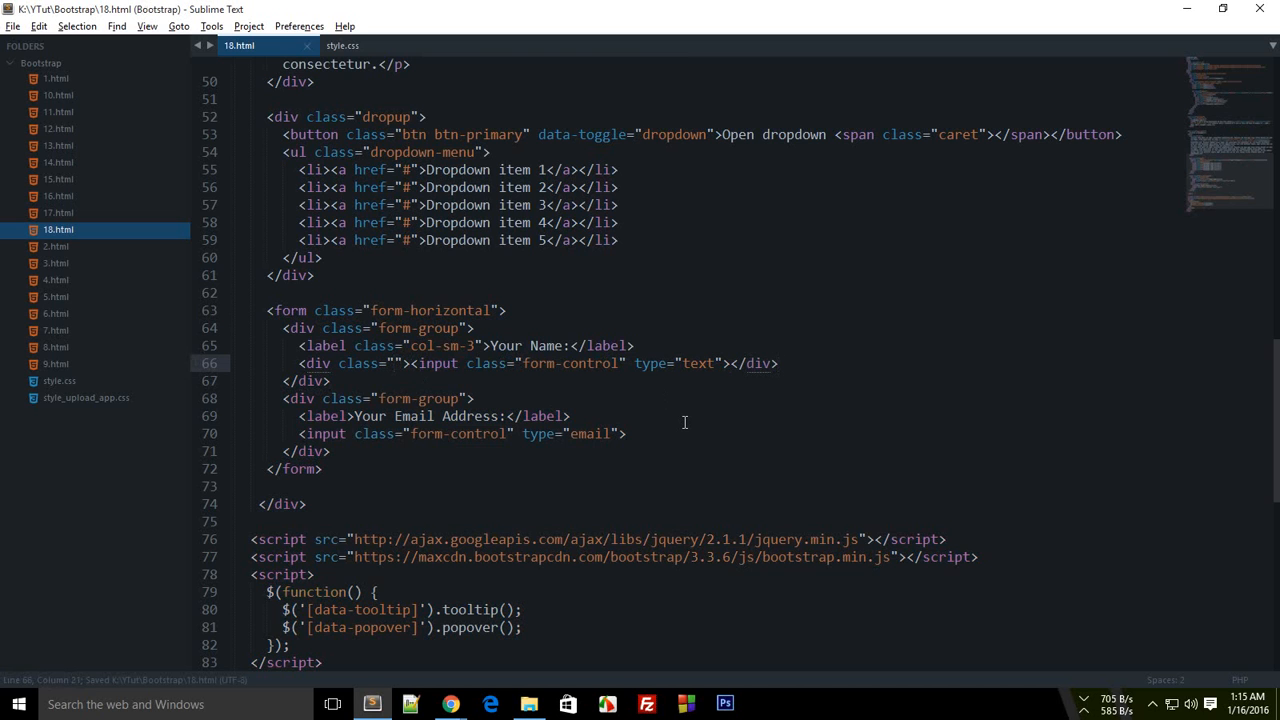
Wrap the Your Name input in a div with class col-sm-9.
type("col-")
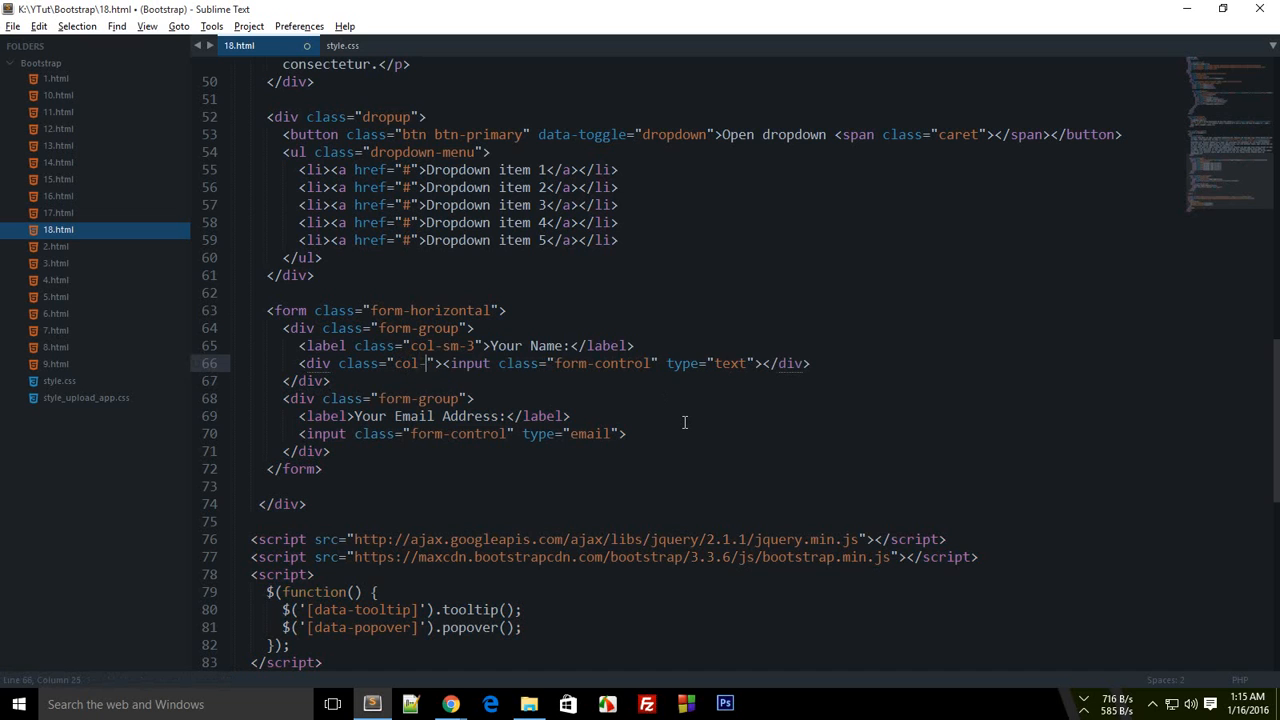
type("sm-9")
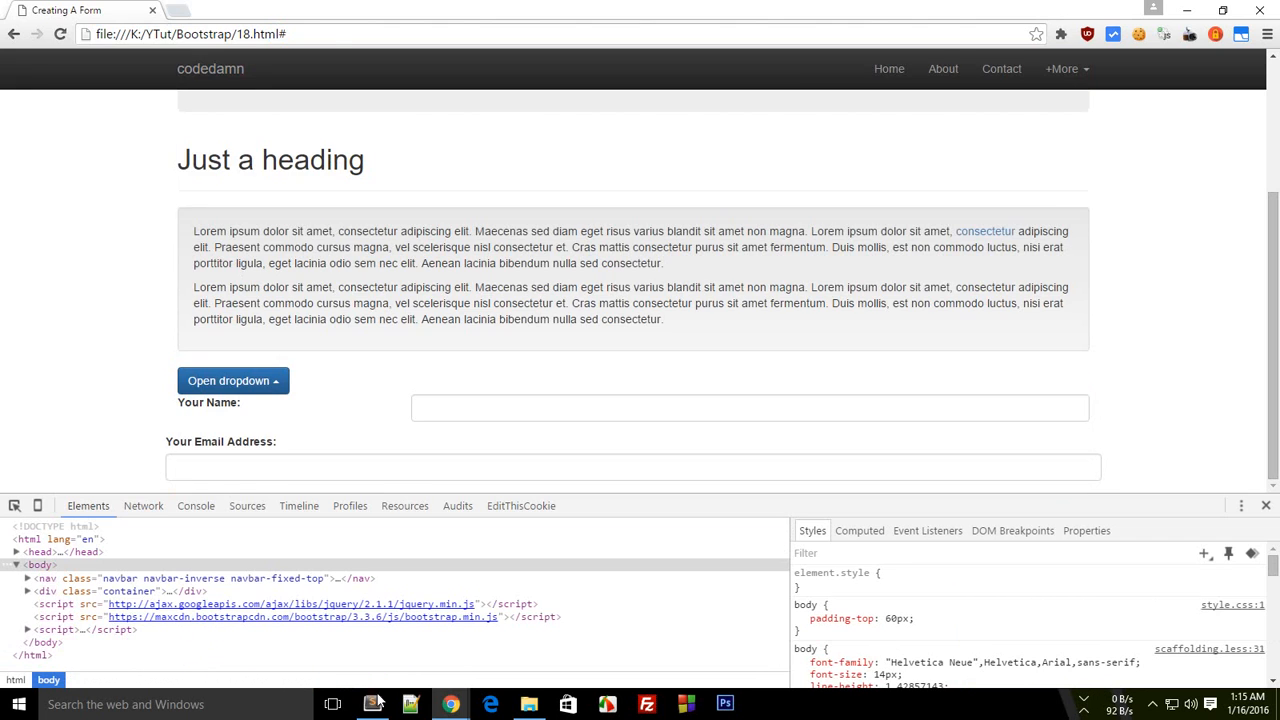
Reload the page to view the Your Name label beside its input, then return to the HTML.
left_click(372, 704)
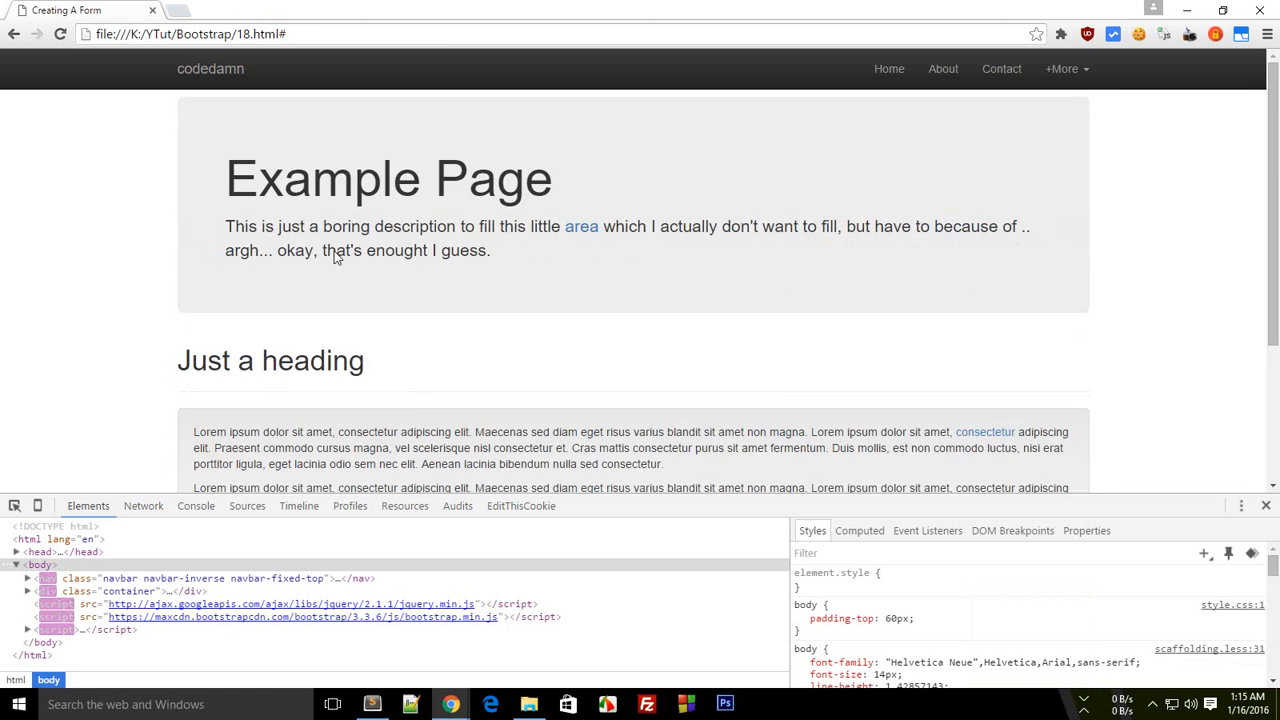
left_click(372, 704)
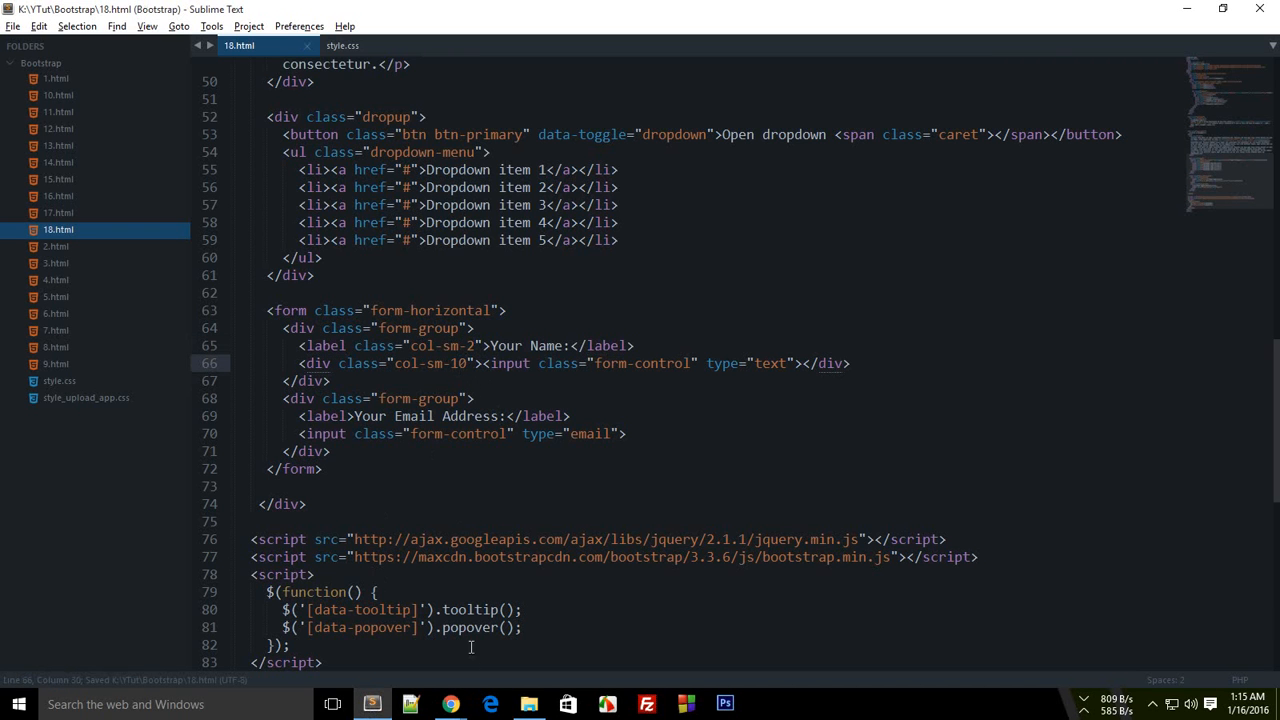
Check the col-sm-2/col-sm-10 layout in Chrome and return to the HTML.
left_click(450, 704)
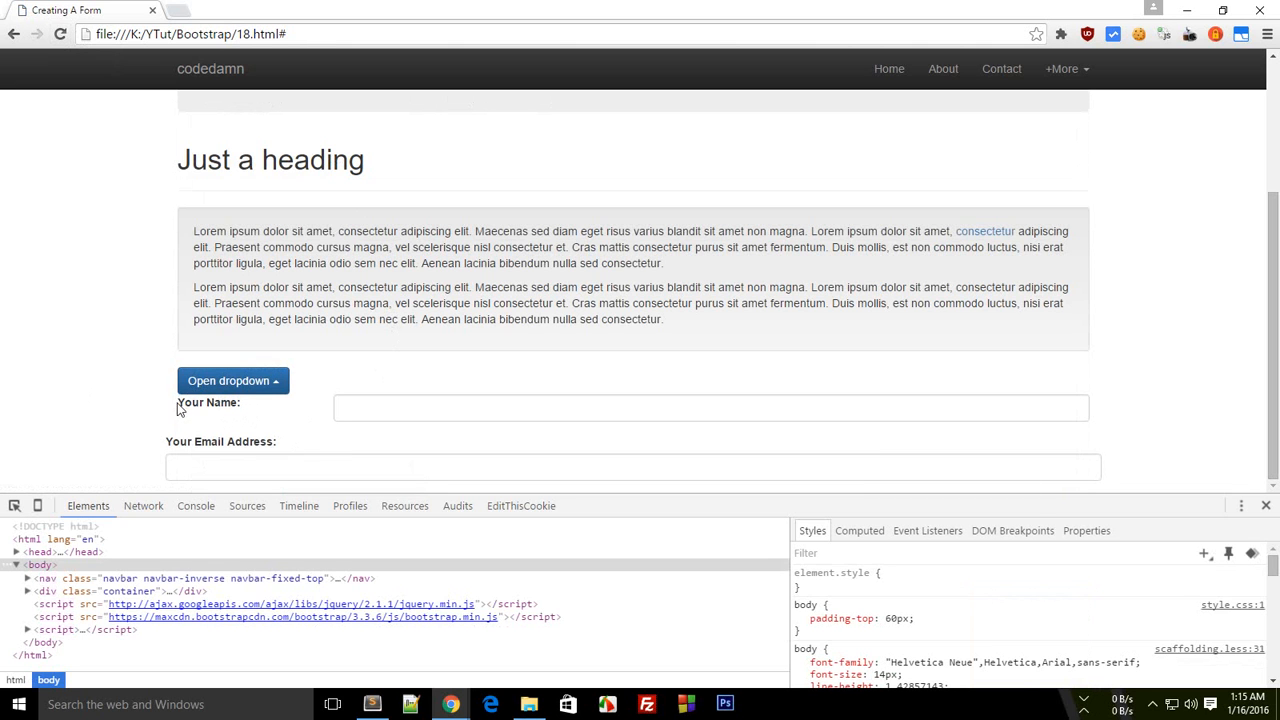
double_click(208, 402)
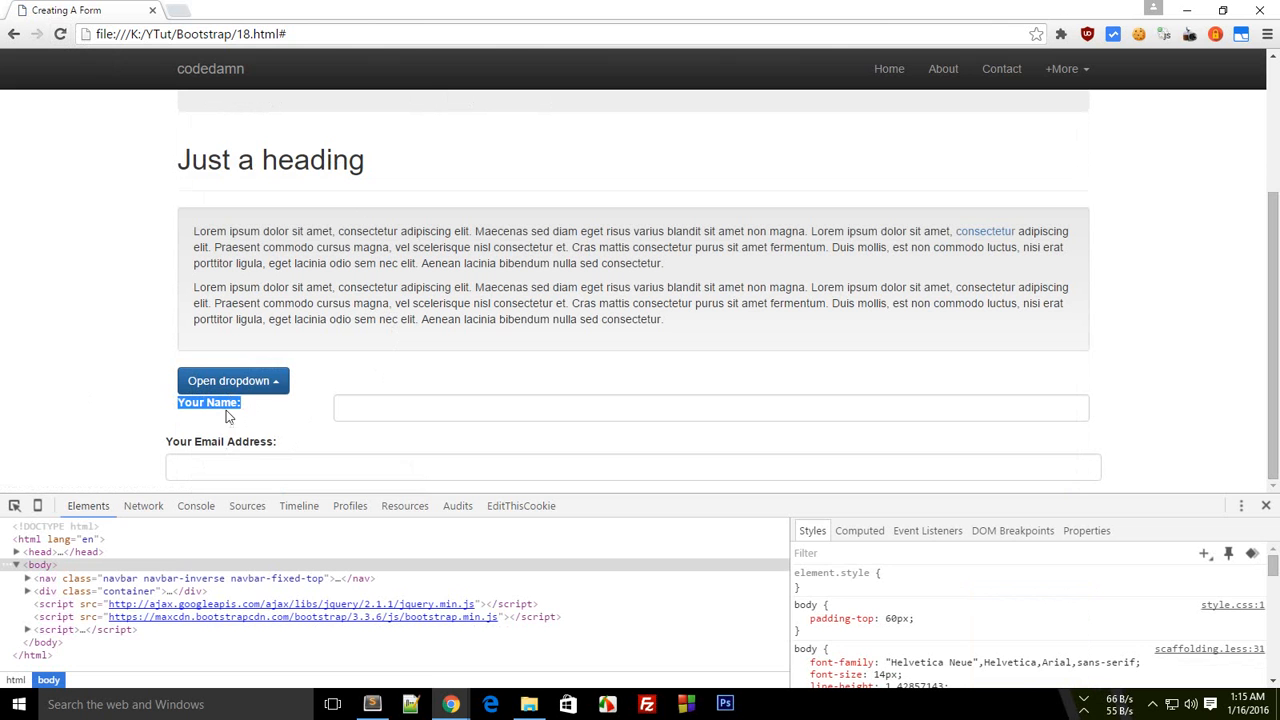
mouse_move(292, 448)
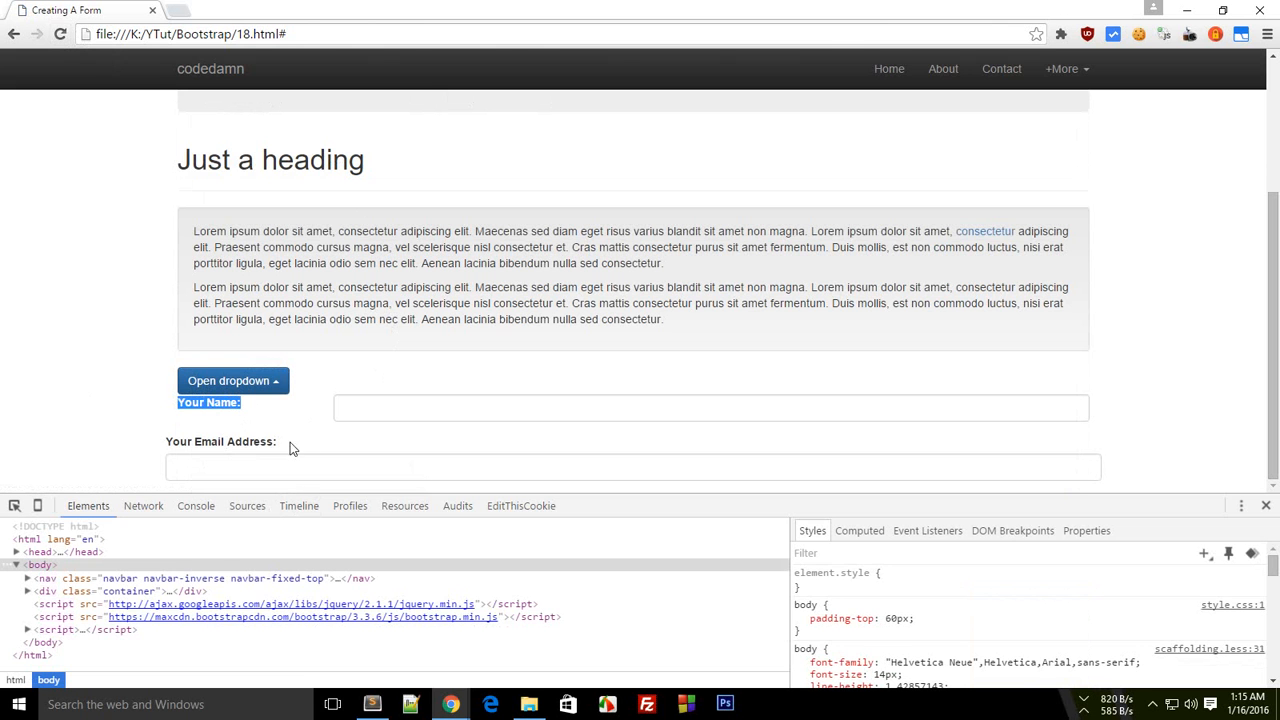
left_click(372, 704)
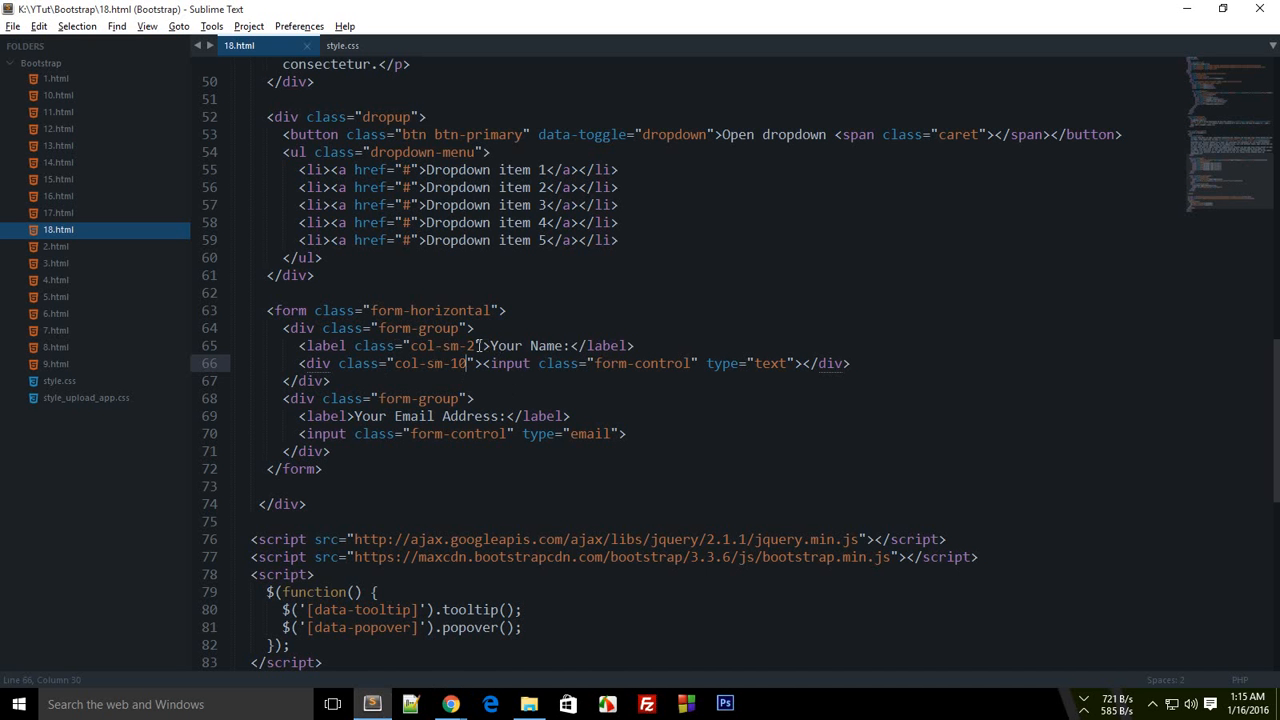
Append the control-label class to the Your Name label via autocomplete.
type("contd")
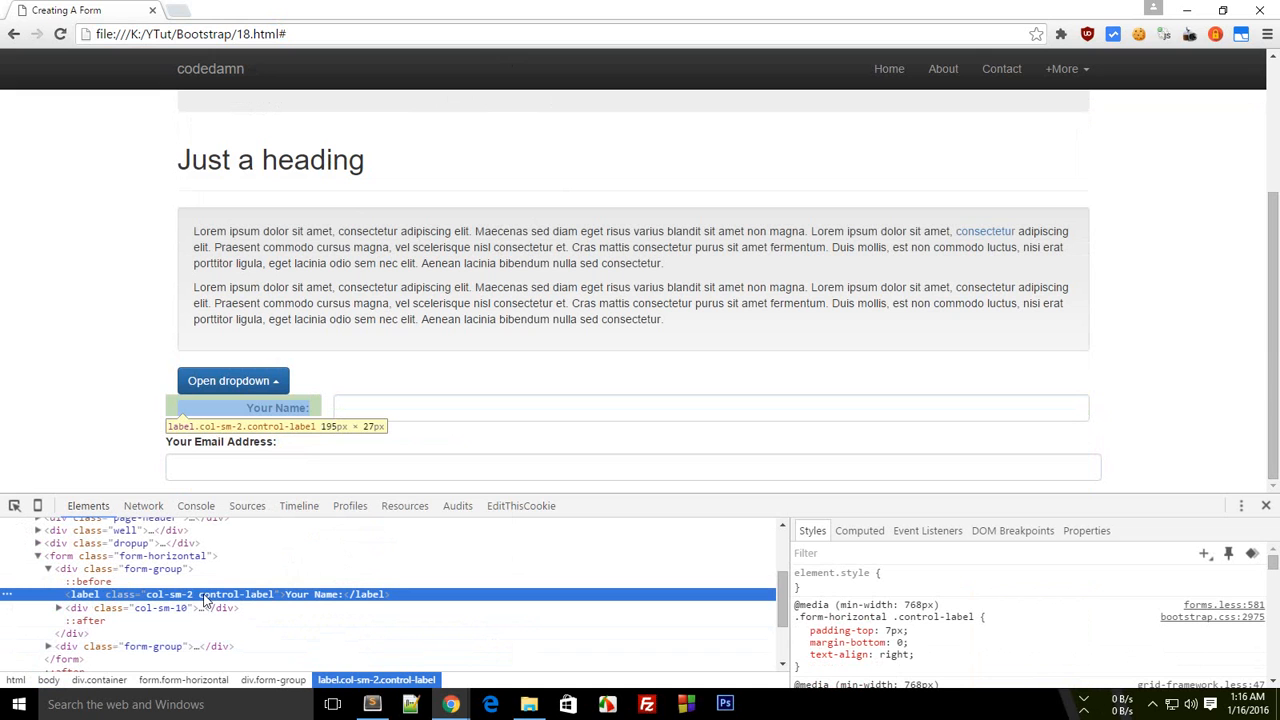
mouse_move(288, 598)
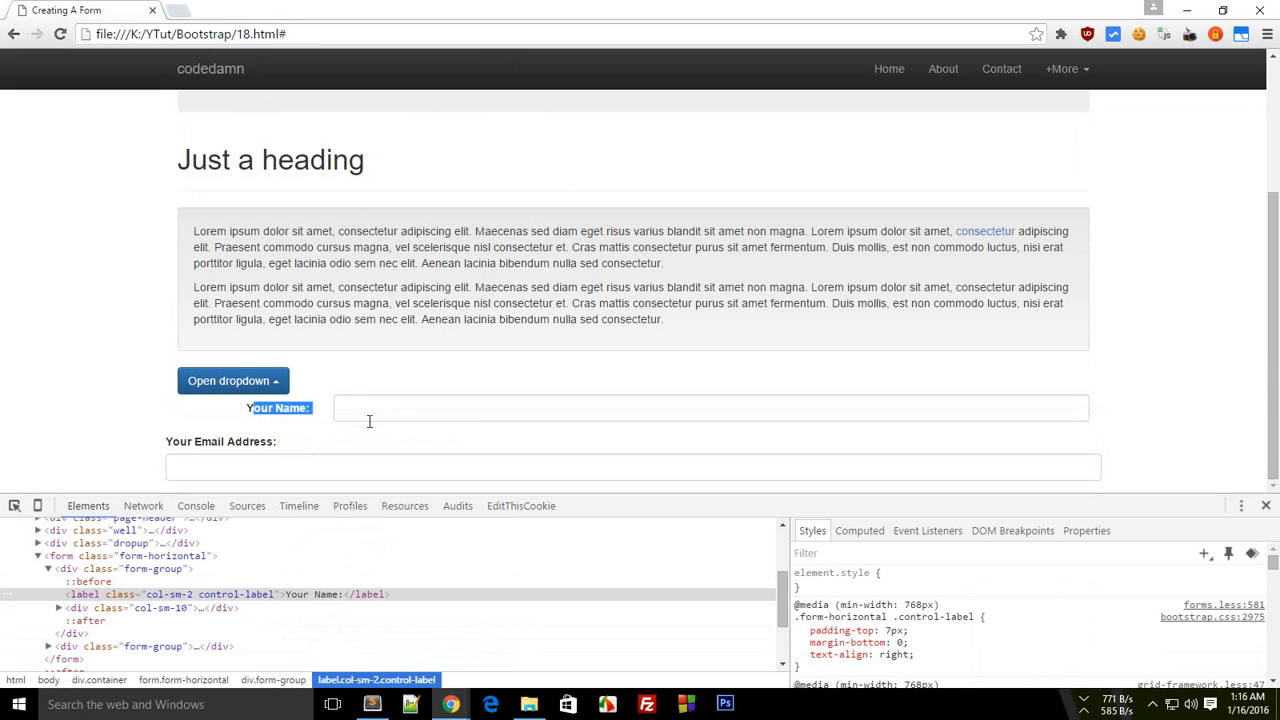
View the right-aligned Your Name label in Chrome and switch back to 18.html.
left_click(710, 408)
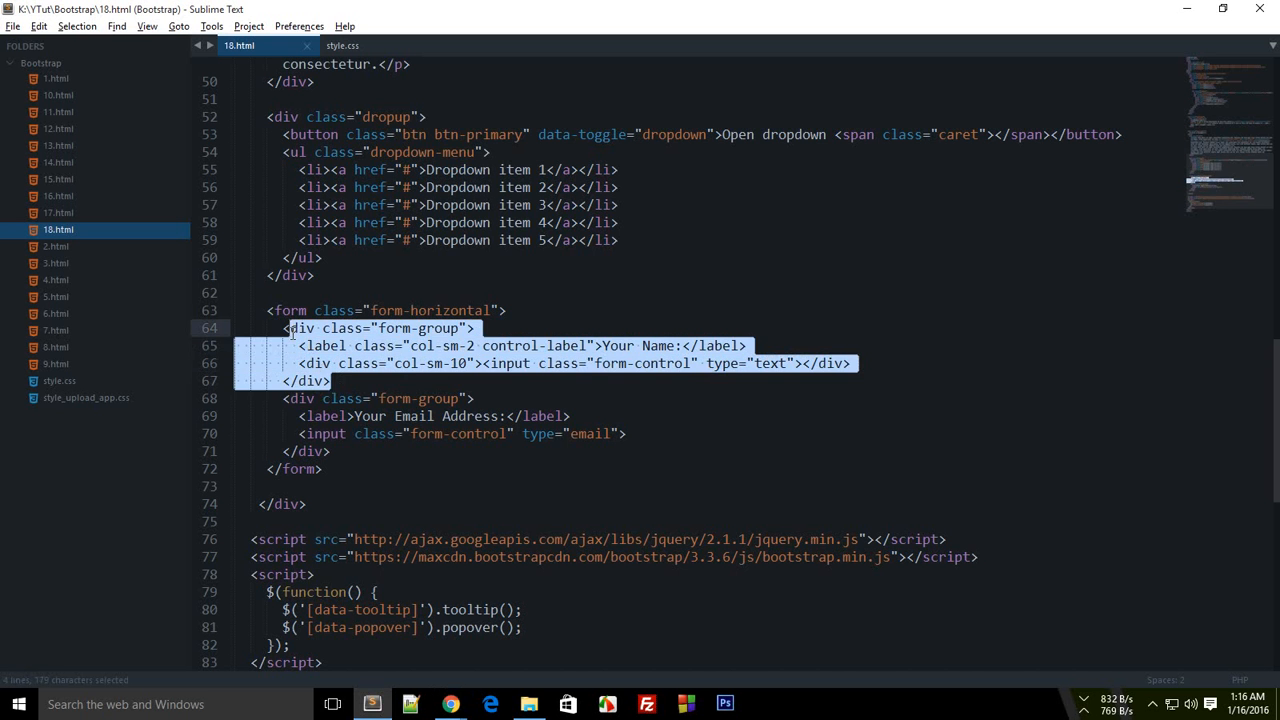
Paste the col-sm-2 control-label and col-sm-10 wrapper onto the Your Email Address group.
key("ctrl+v")
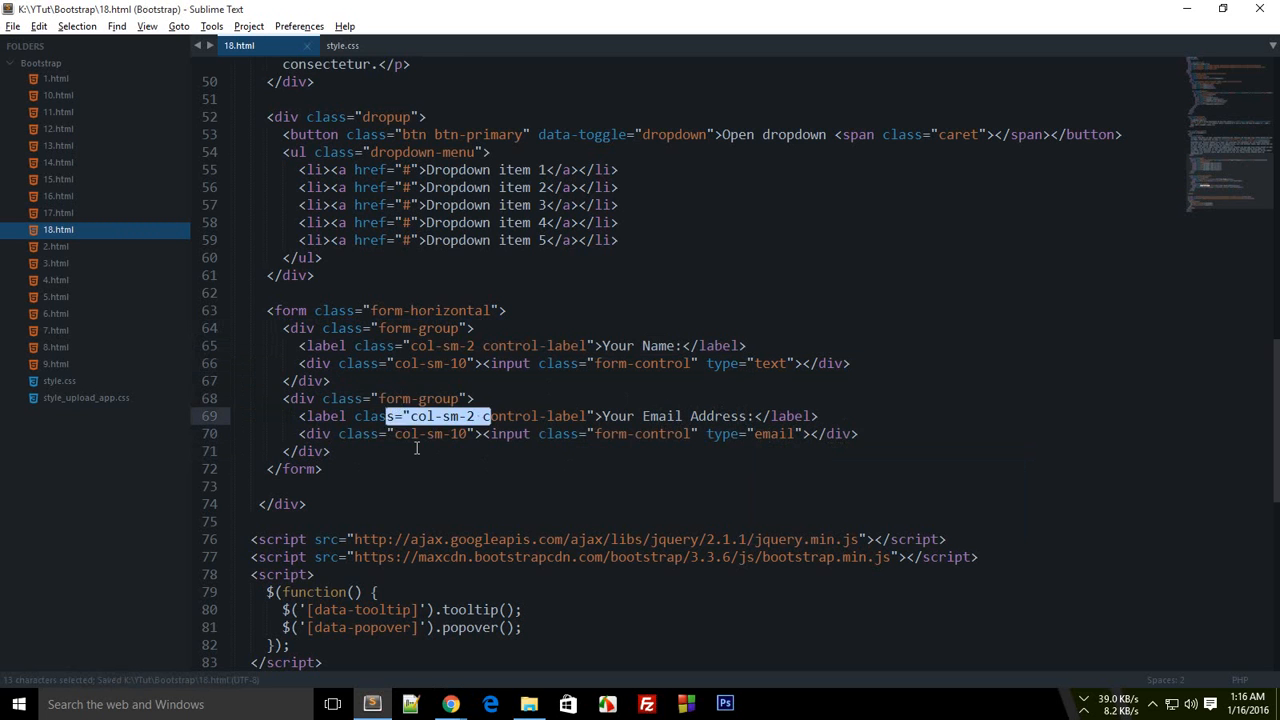
left_click(448, 704)
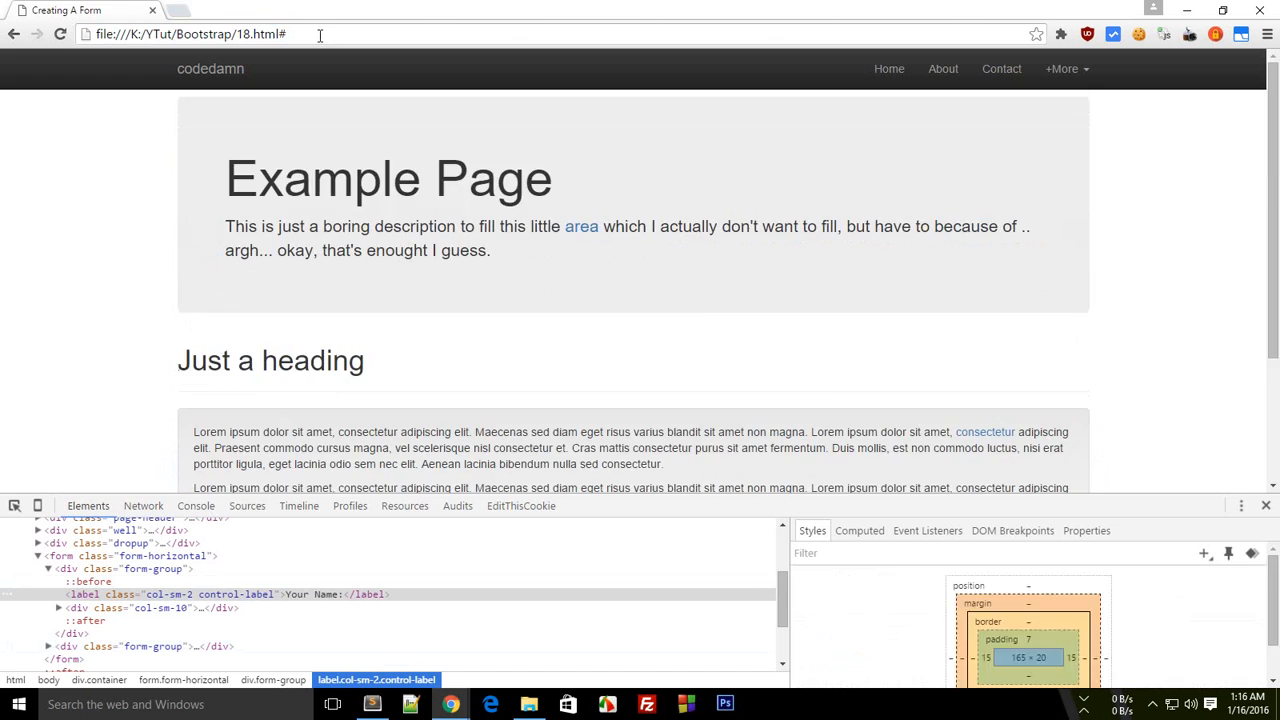
Scroll to the form showing both labels right-aligned beside their inputs.
scroll("down", 3)
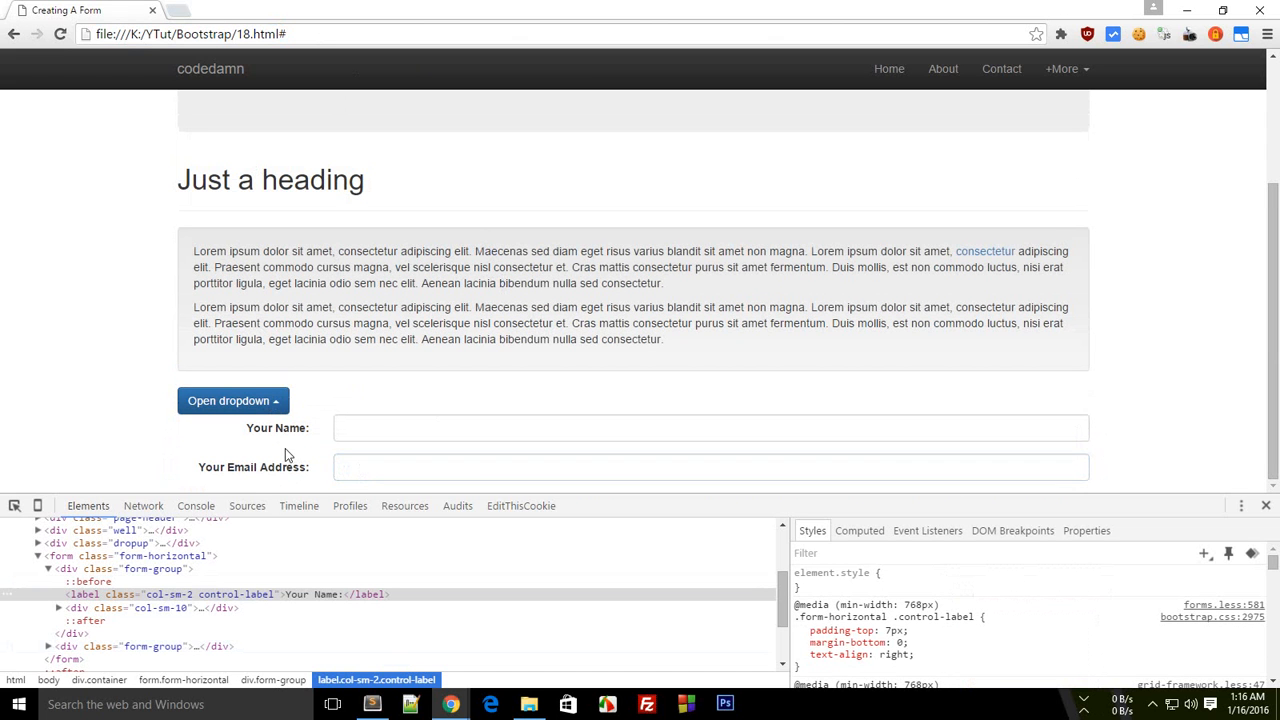
mouse_move(310, 476)
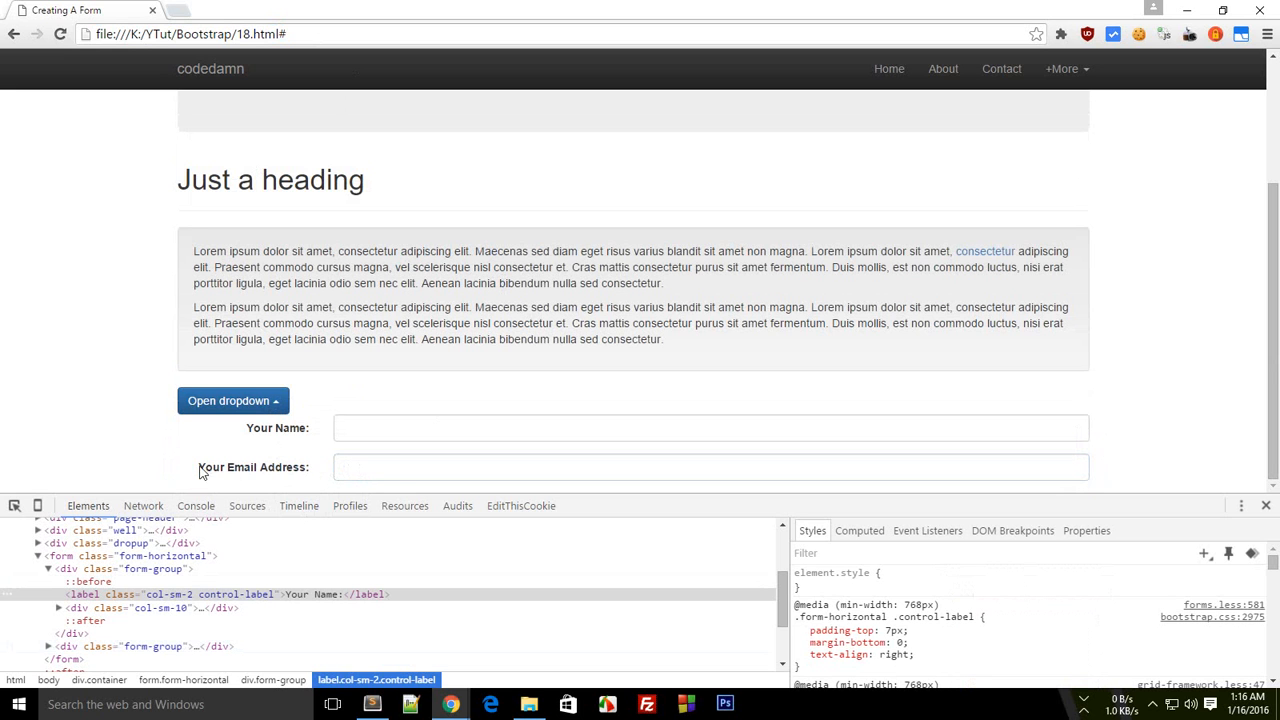
mouse_move(316, 472)
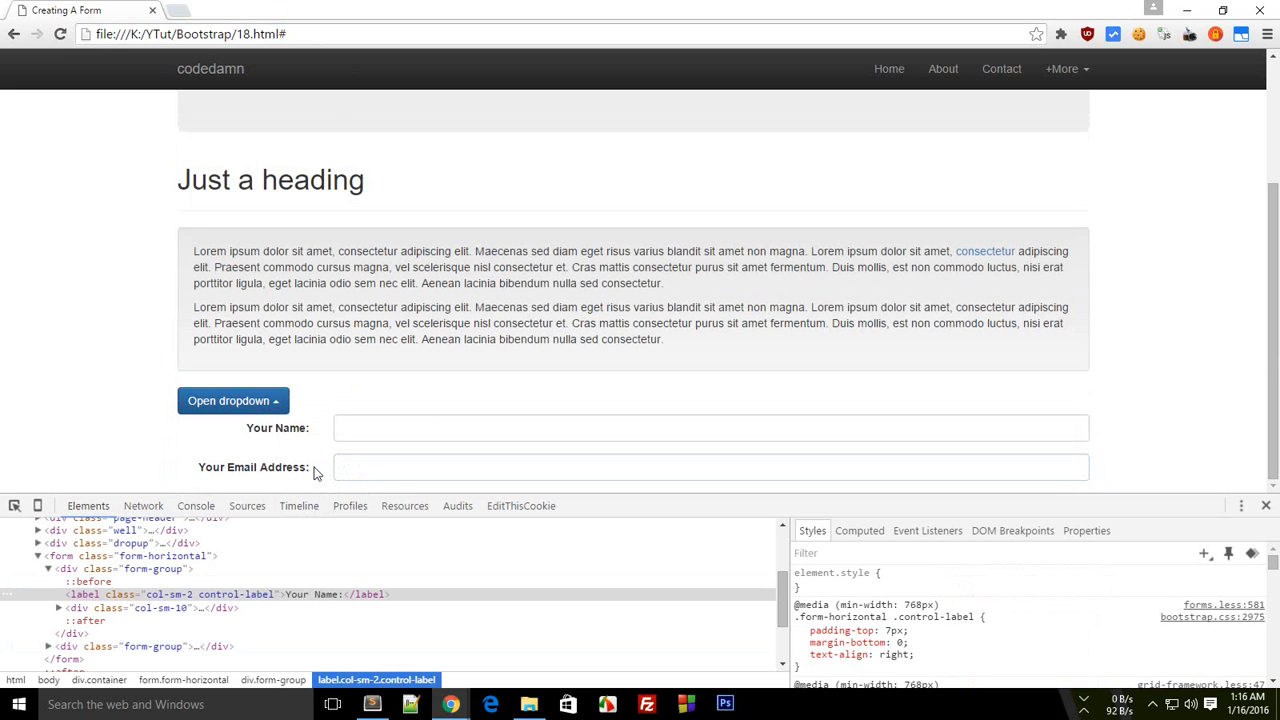